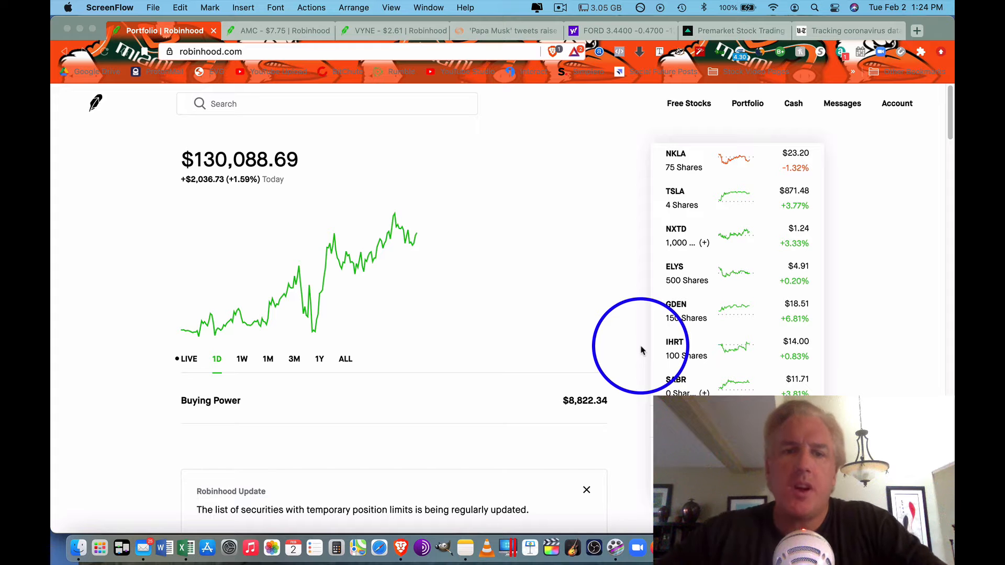
mouse_move(641, 339)
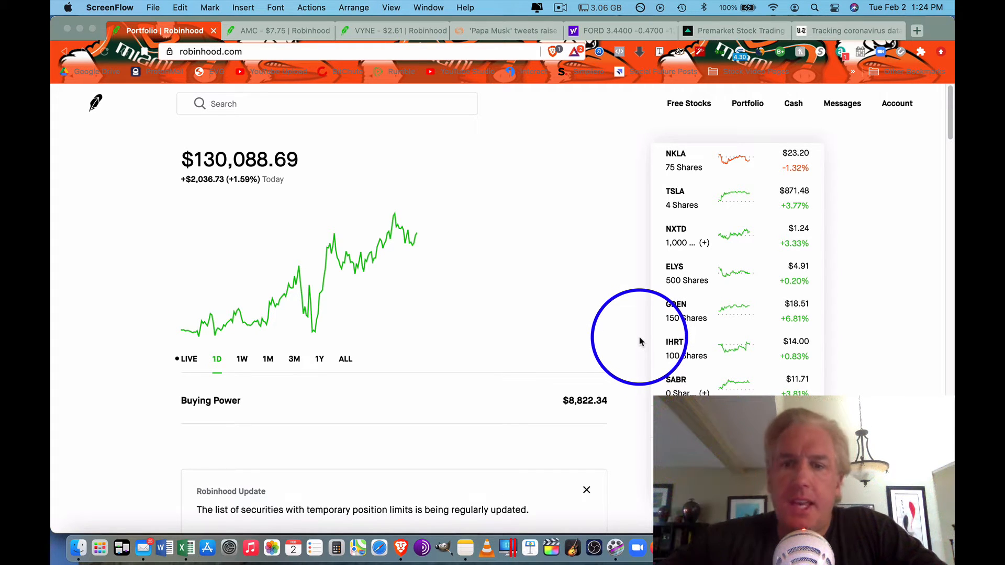
mouse_move(635, 345)
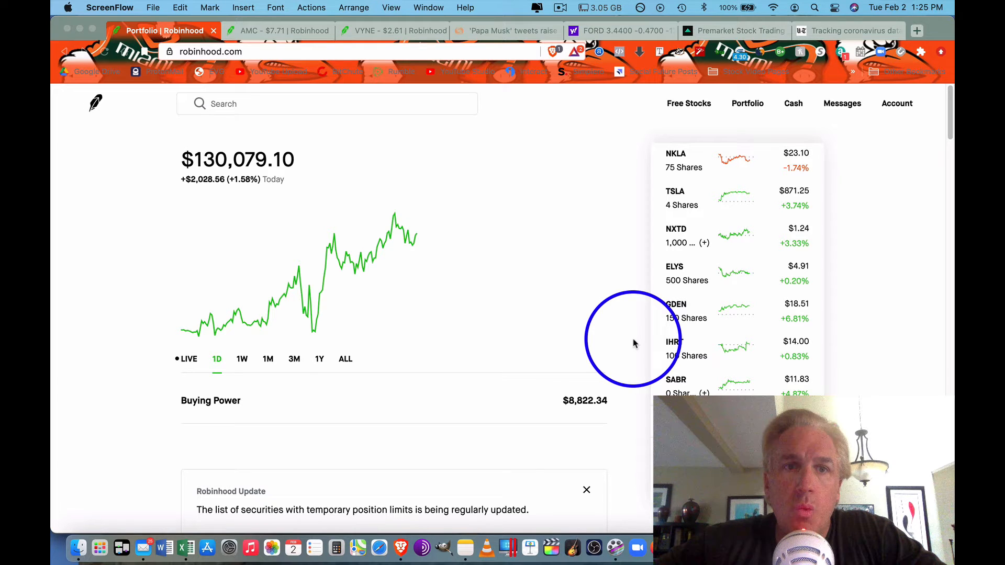
mouse_move(187, 547)
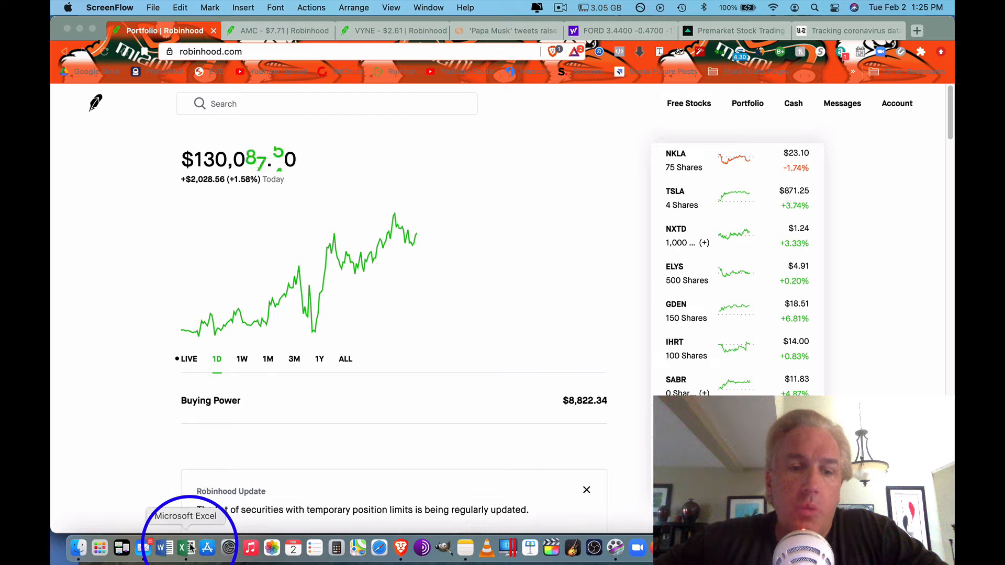
Step: Bring up the Stock Screener workbook and check SIG's percent gain on the Holdings sheet
left_click(185, 547)
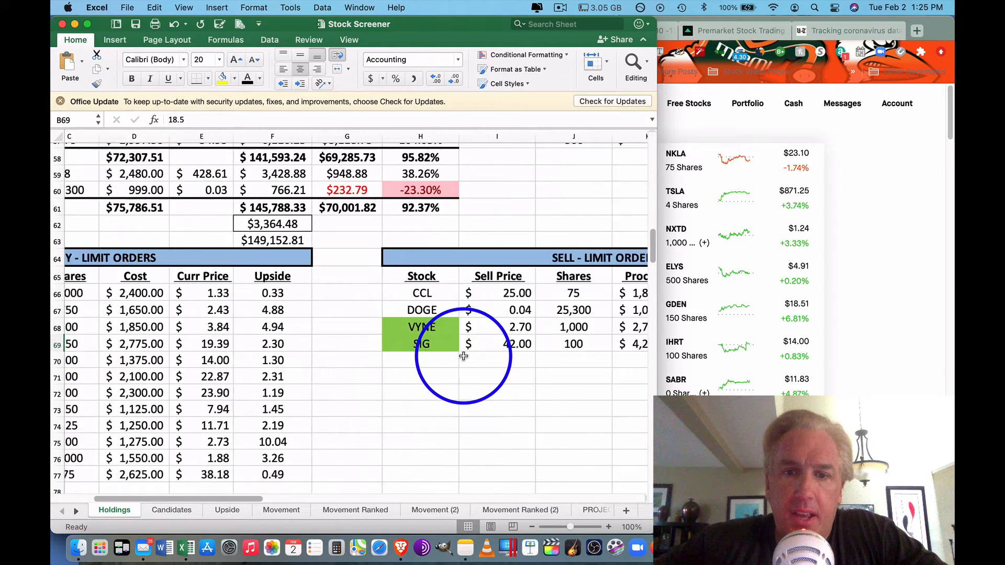
scroll("right", 3)
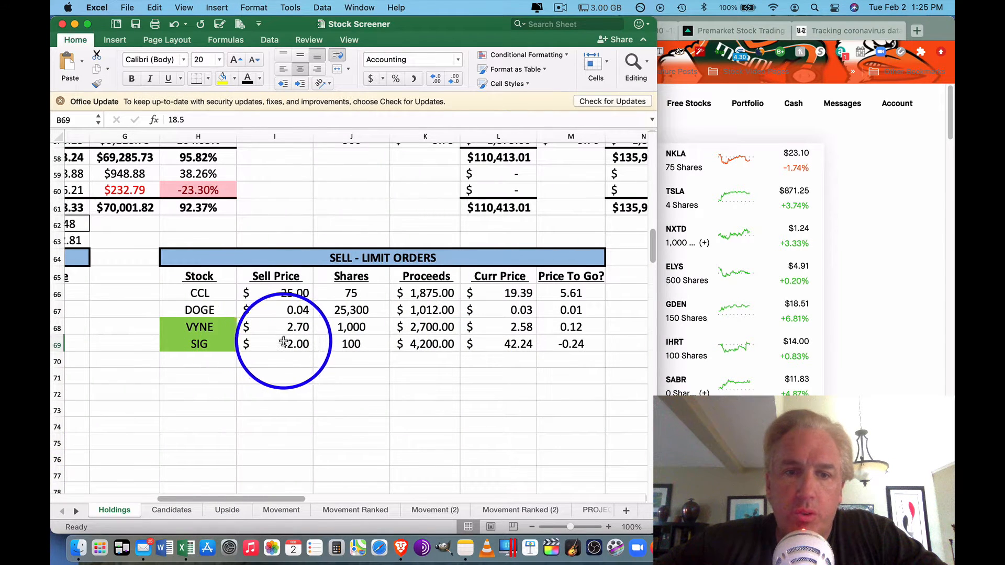
scroll("up", 3)
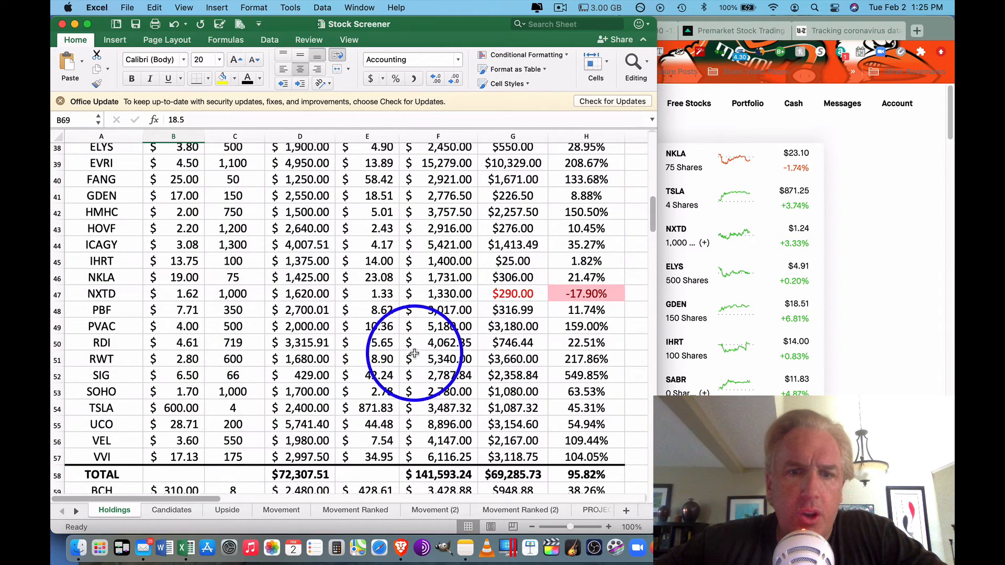
left_click(586, 375)
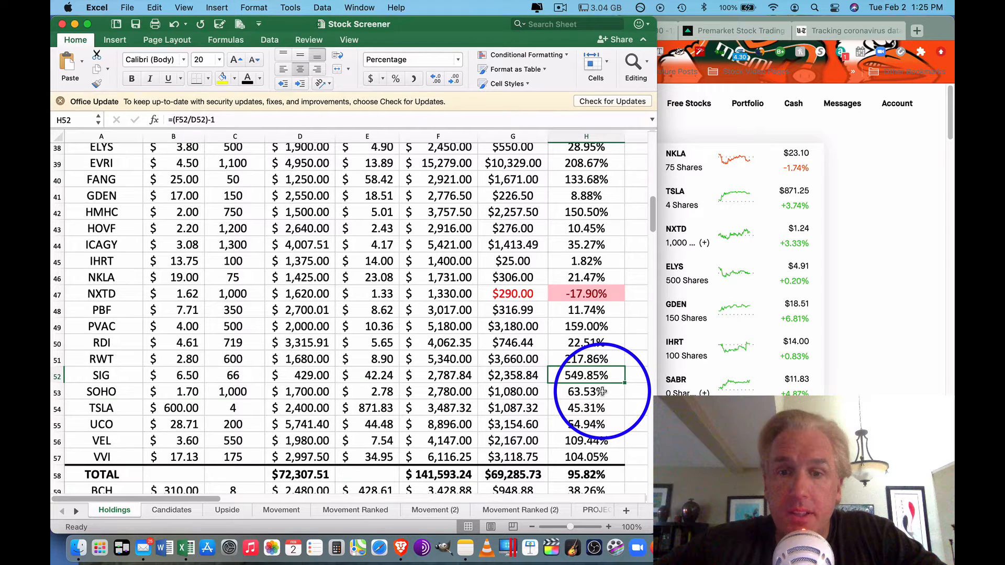
Step: Glance at the PROJECTIONS sheet, then return to Holdings and select the VYNE sell-limit order
scroll("right", 3)
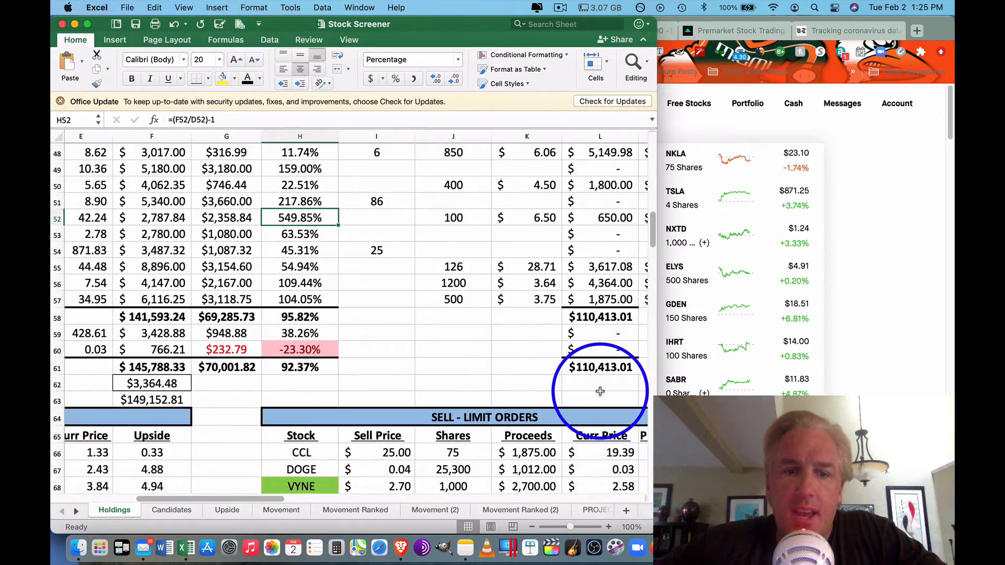
left_click(555, 510)
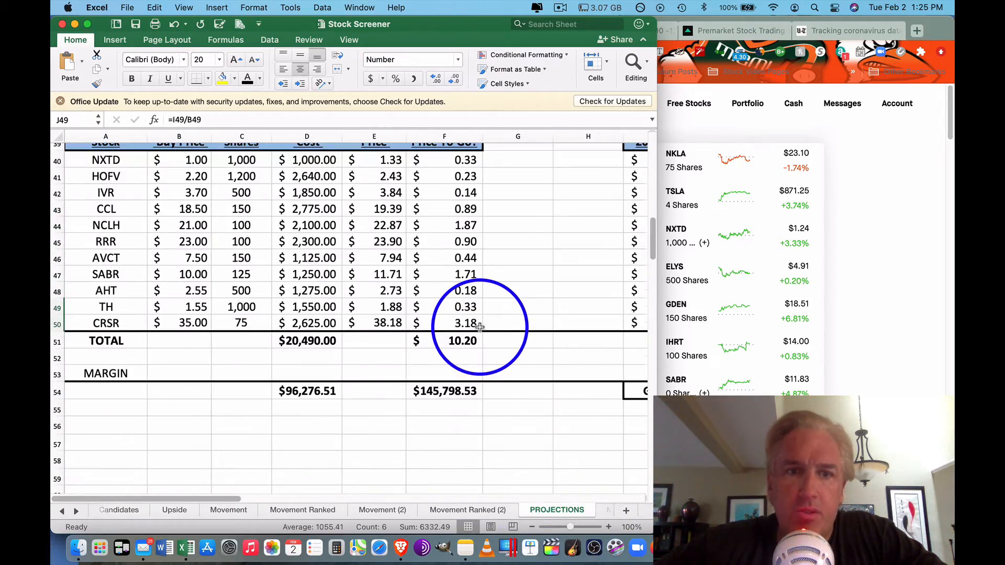
scroll("up", 3)
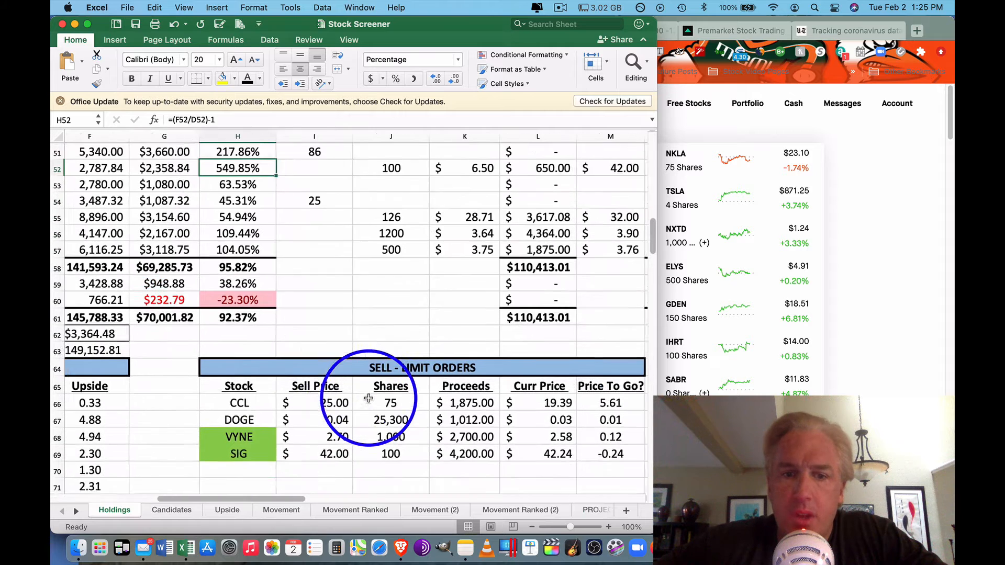
scroll("down", 3)
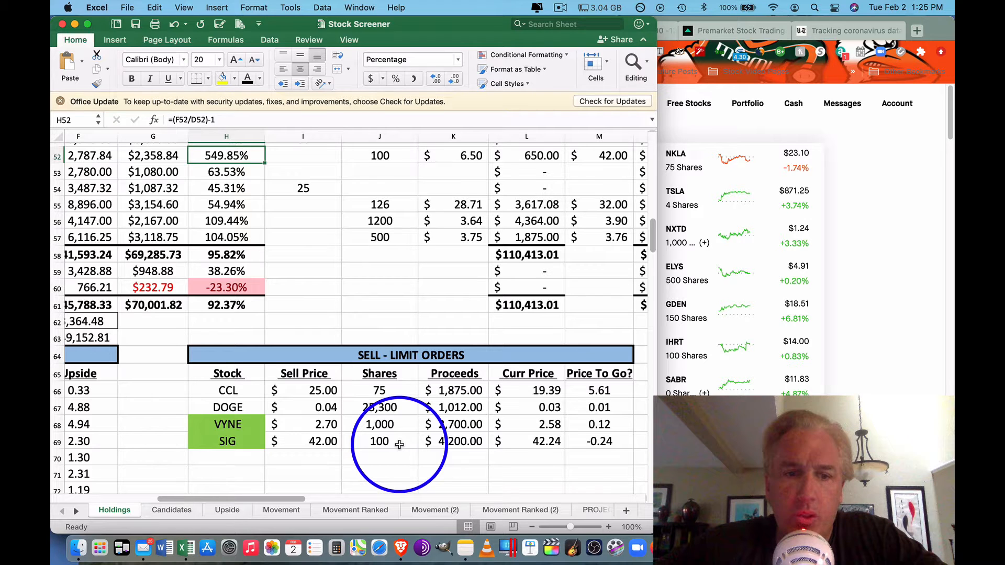
left_click(226, 423)
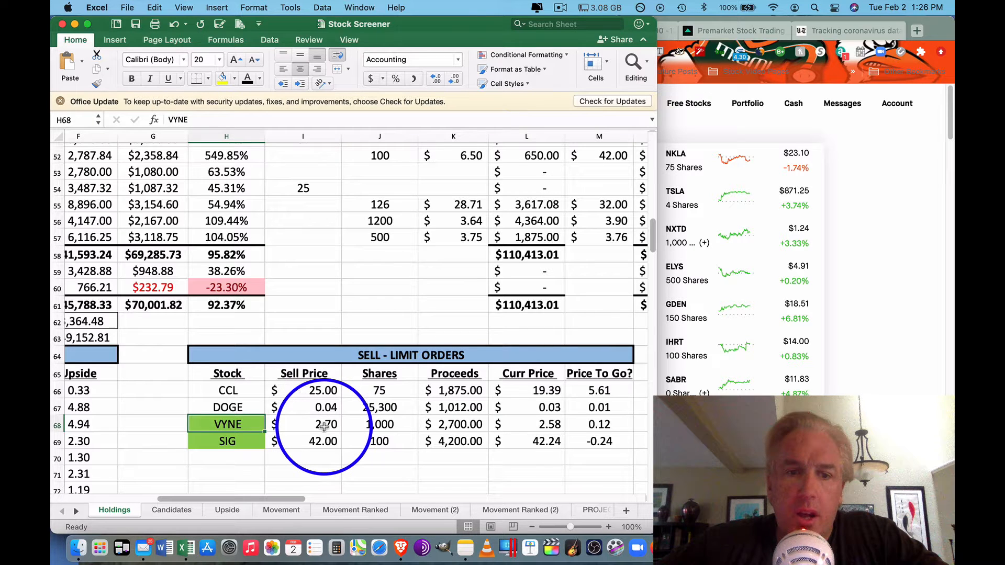
left_click(527, 424)
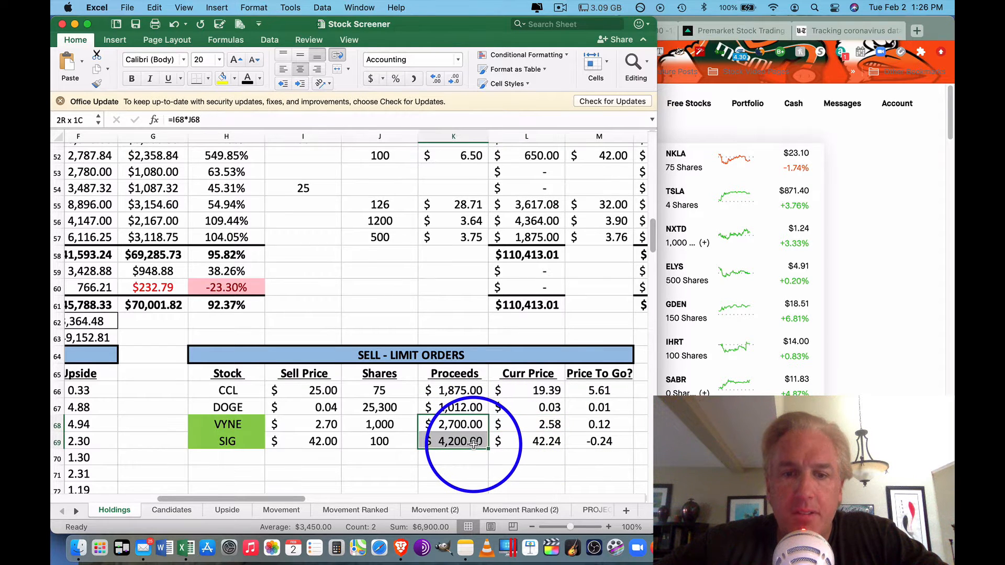
left_click(453, 424)
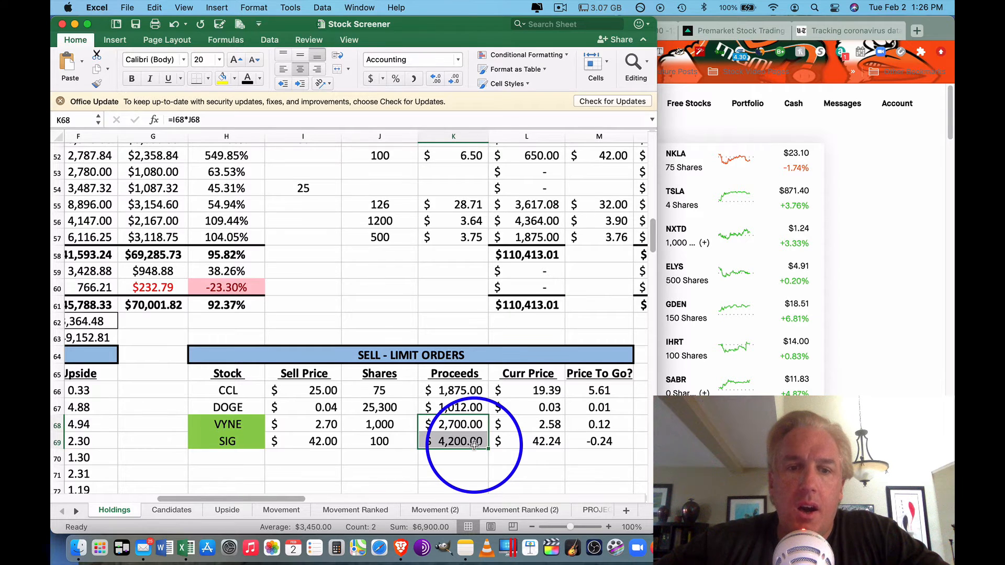
scroll("left", 3)
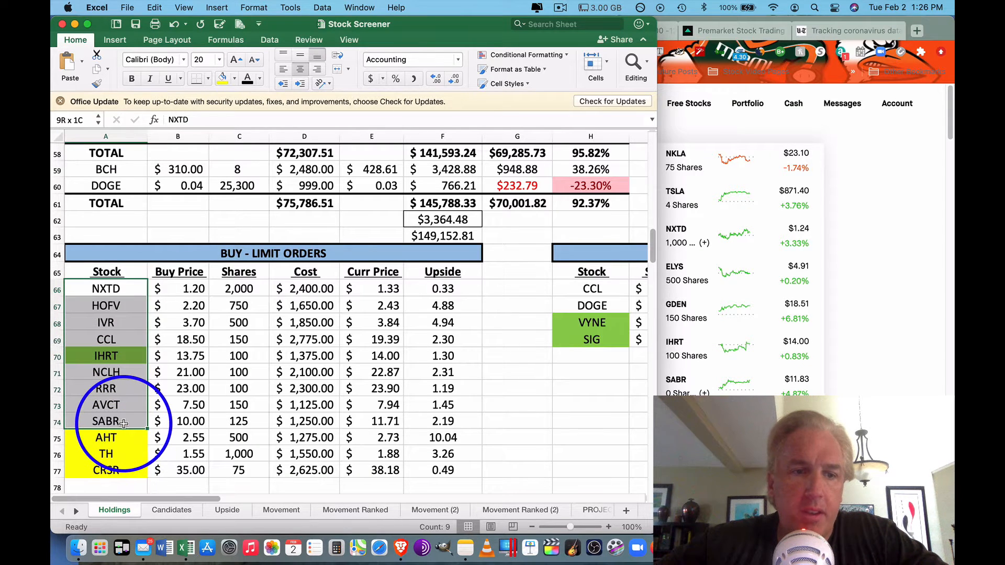
left_click(106, 356)
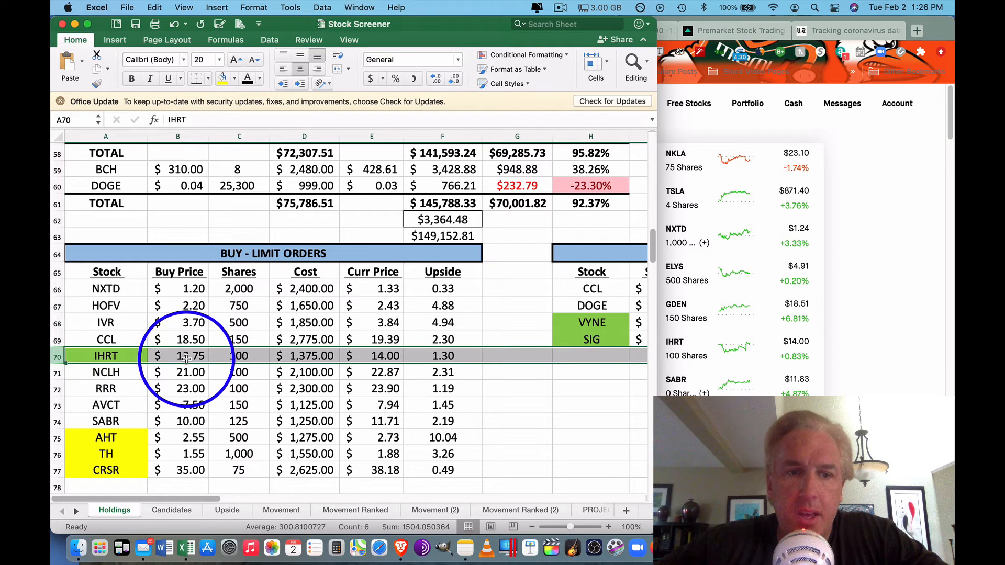
left_click(178, 356)
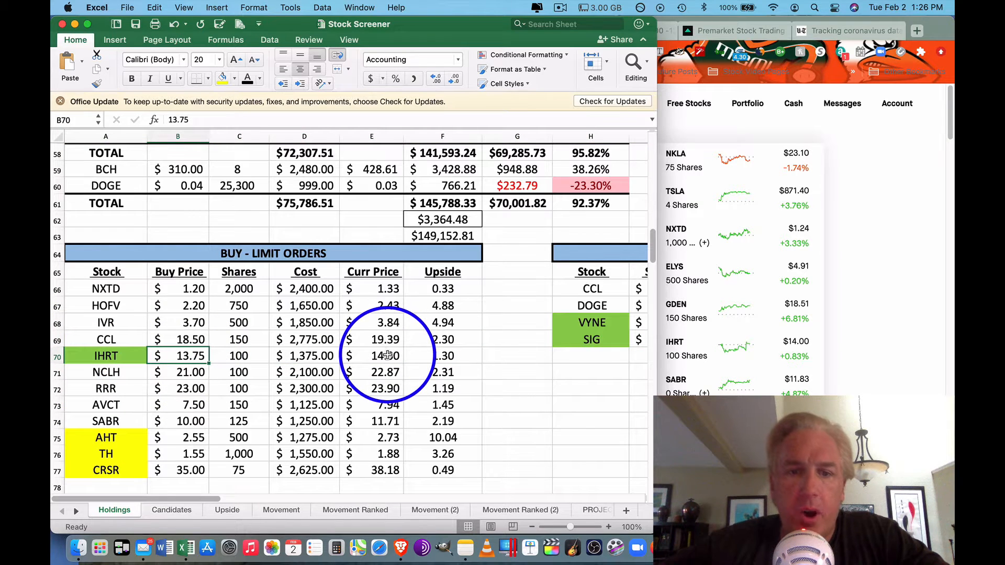
left_click(371, 356)
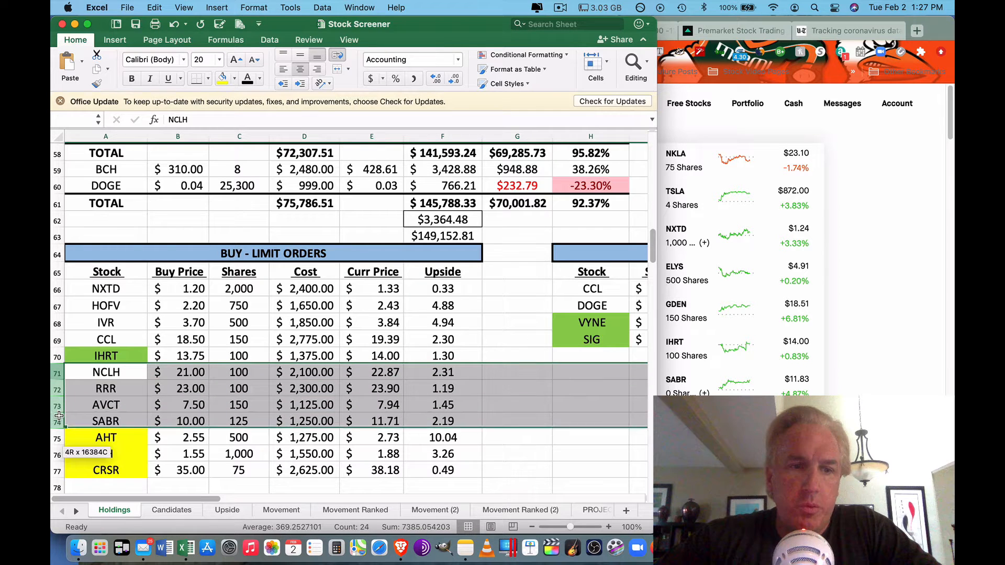
scroll("right", 3)
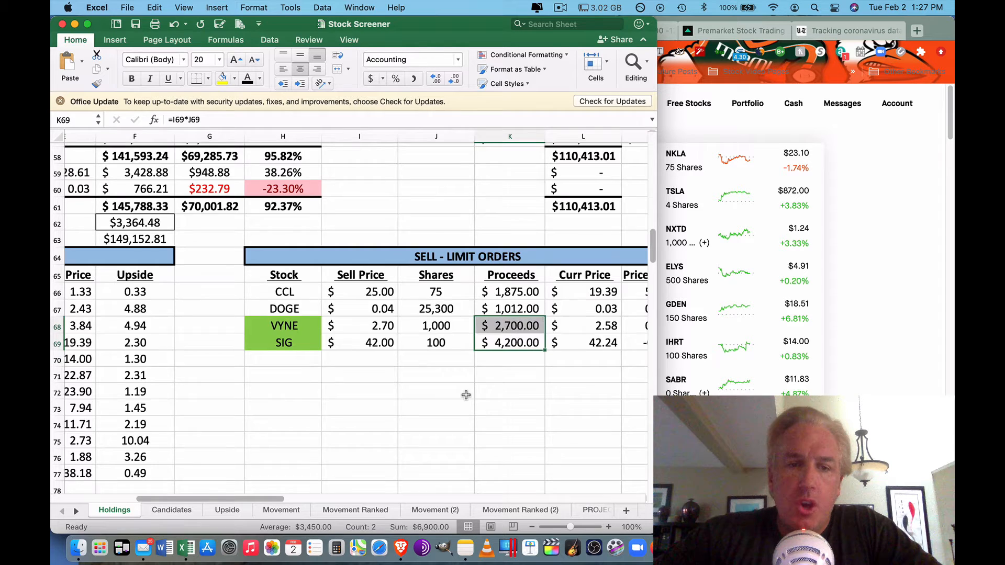
scroll("left", 3)
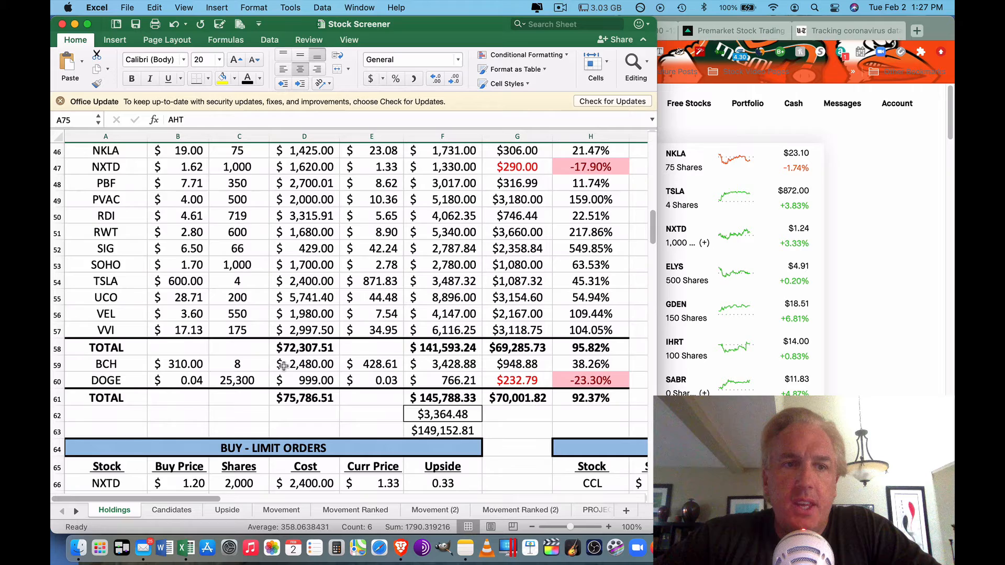
Step: Review AHT's share count, cost and full holding row on the Holdings sheet
scroll("up", 3)
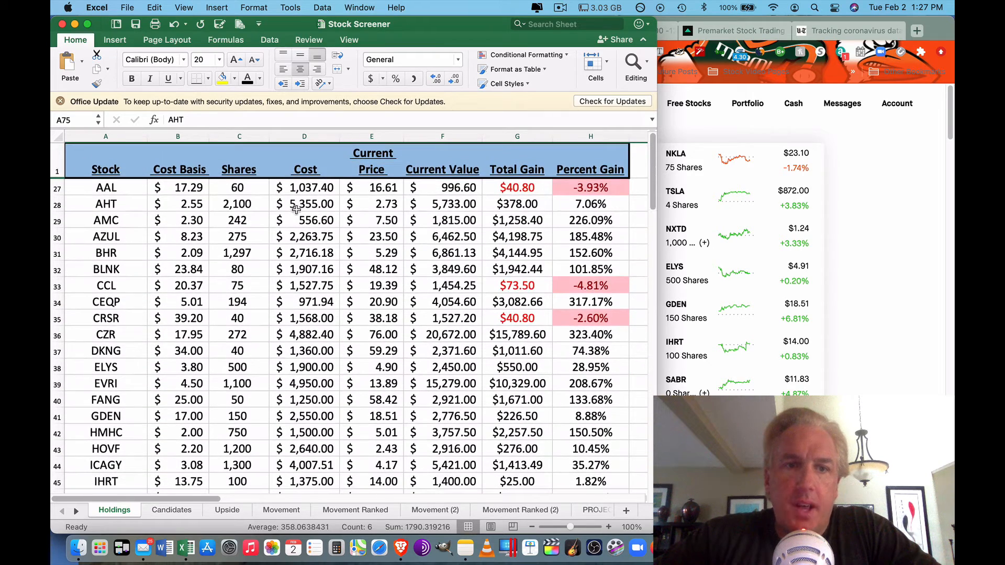
left_click(239, 204)
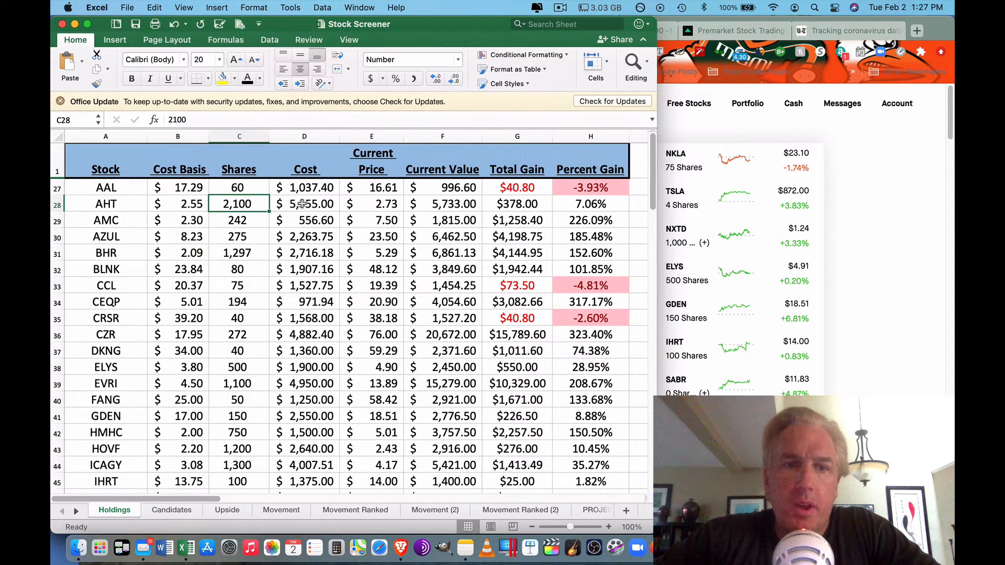
left_click(304, 204)
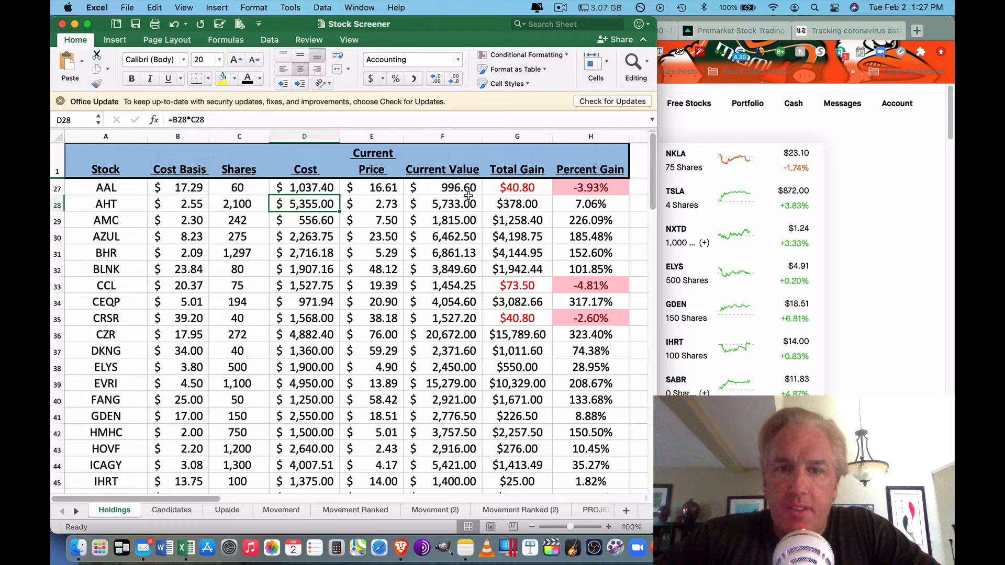
mouse_move(571, 210)
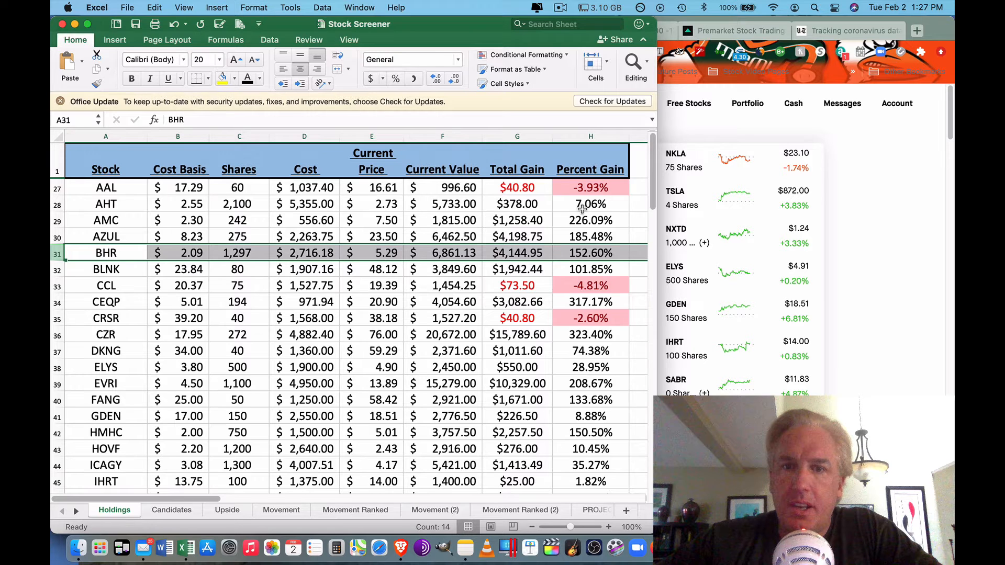
left_click(106, 204)
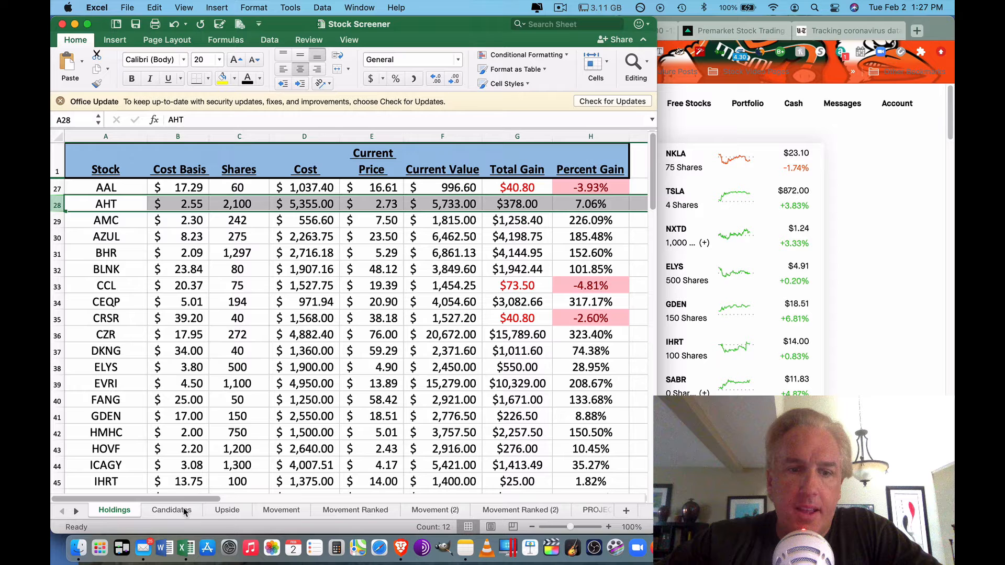
Step: Check AHT's ranking on the Upside sheet, then scroll to the BUY - LIMIT ORDERS table
left_click(226, 510)
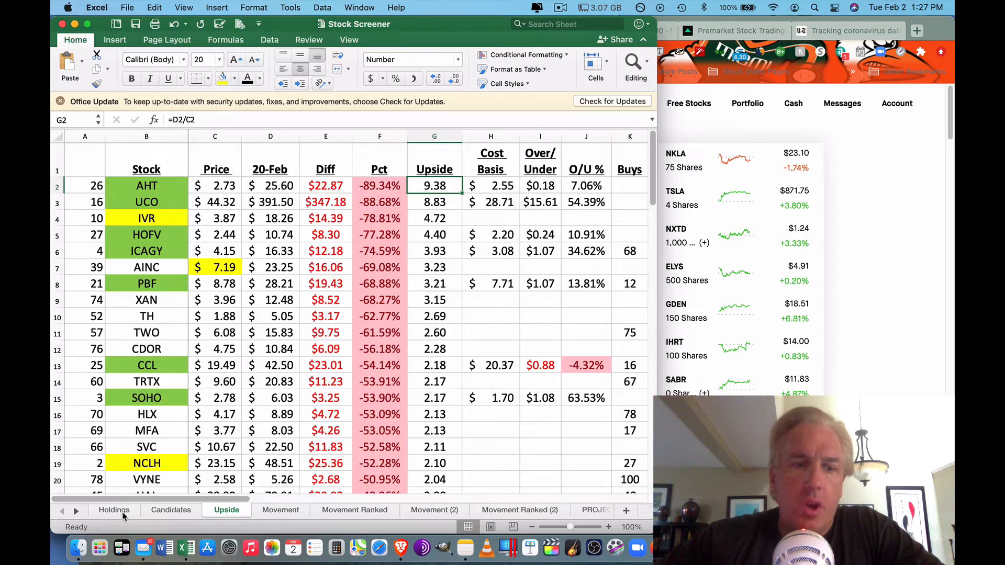
left_click(114, 510)
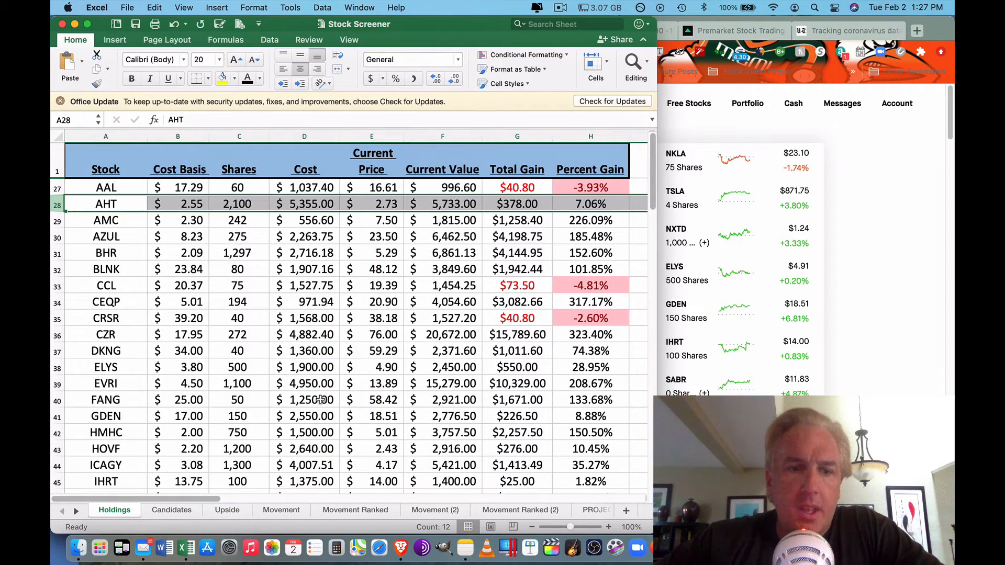
scroll("down", 3)
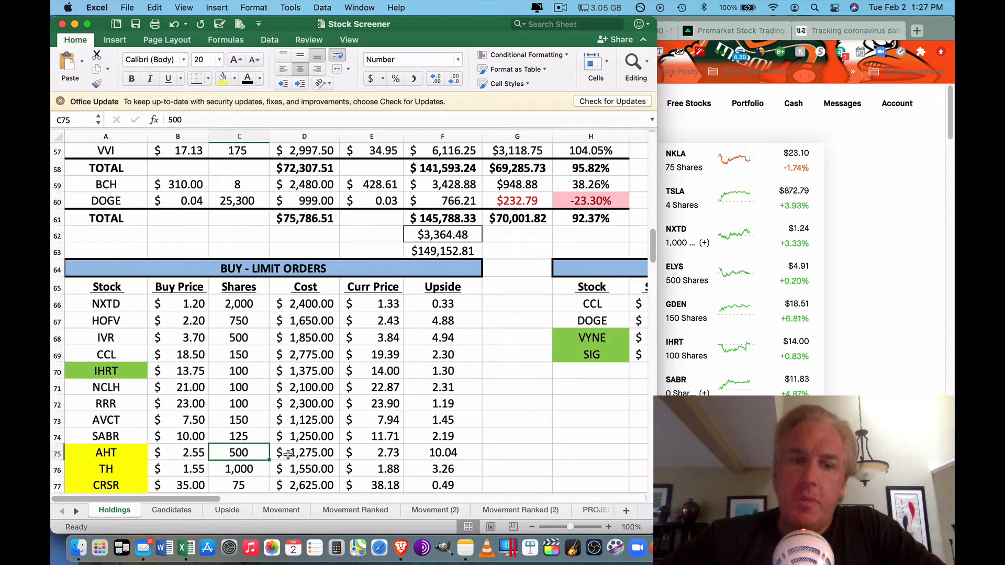
left_click(303, 452)
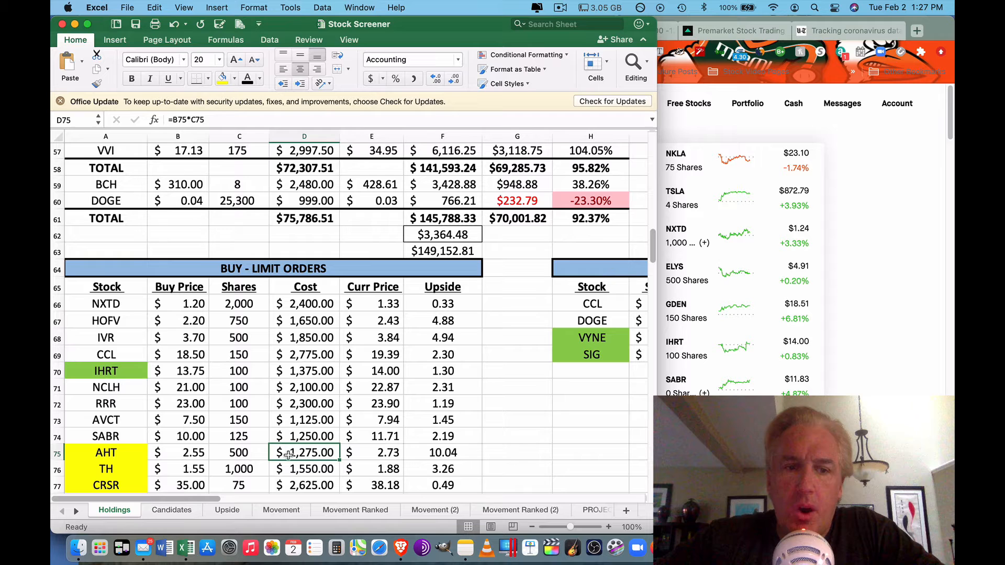
left_click(178, 452)
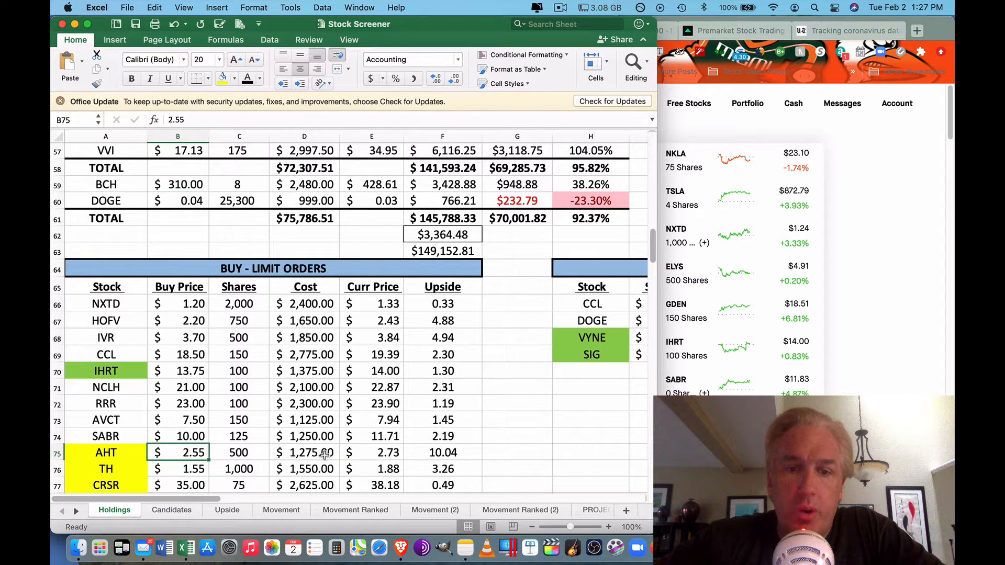
left_click(372, 452)
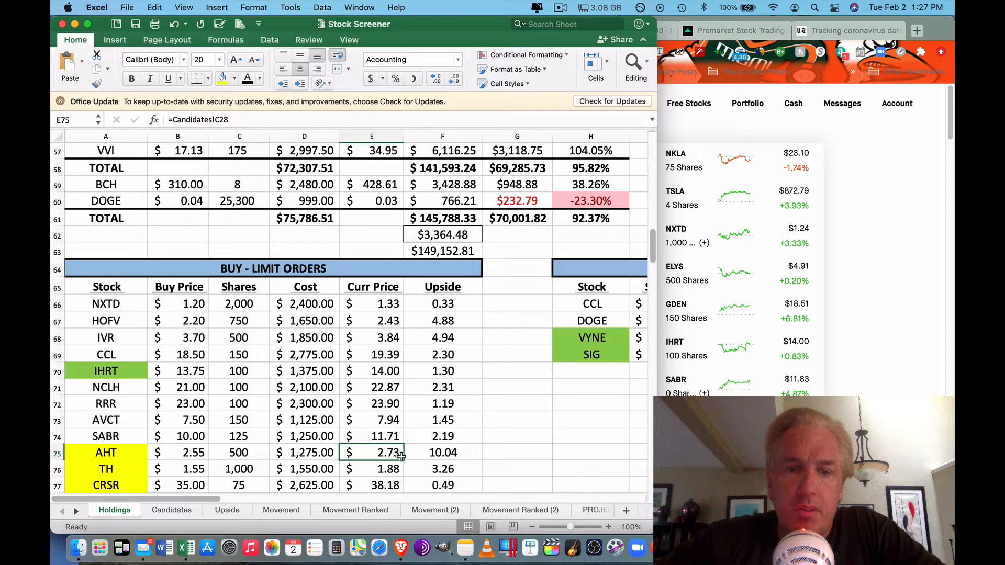
left_click(178, 452)
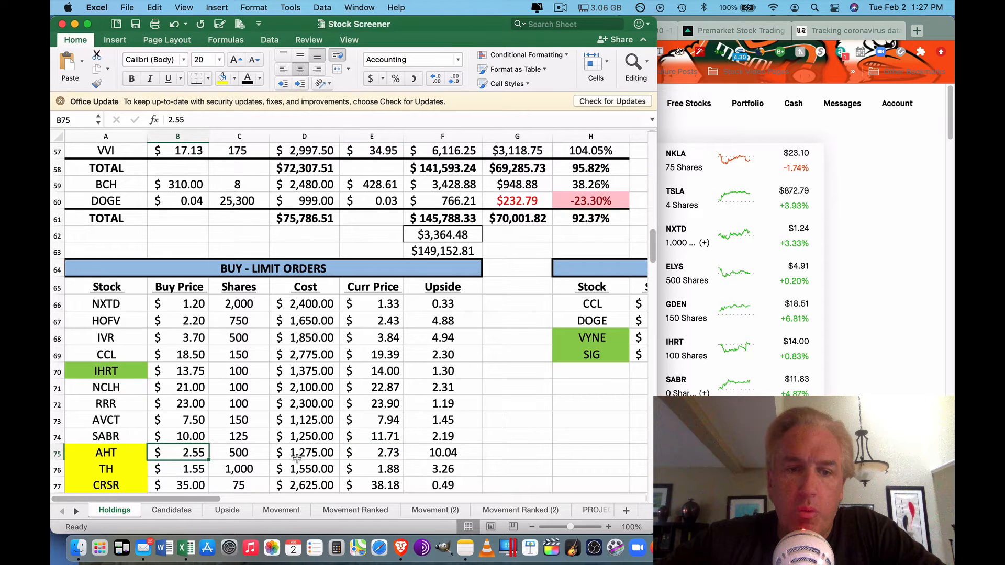
mouse_move(390, 455)
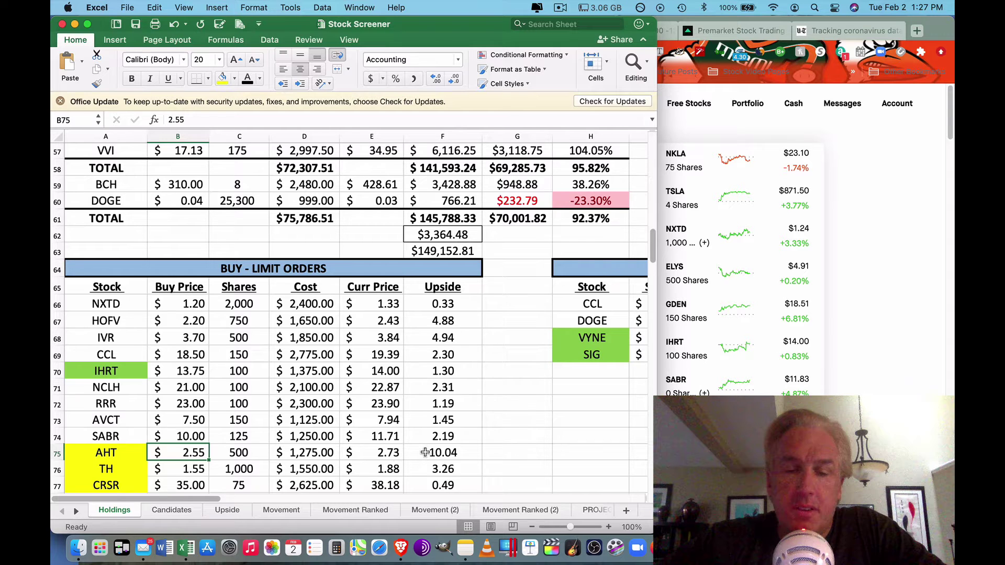
left_click(442, 452)
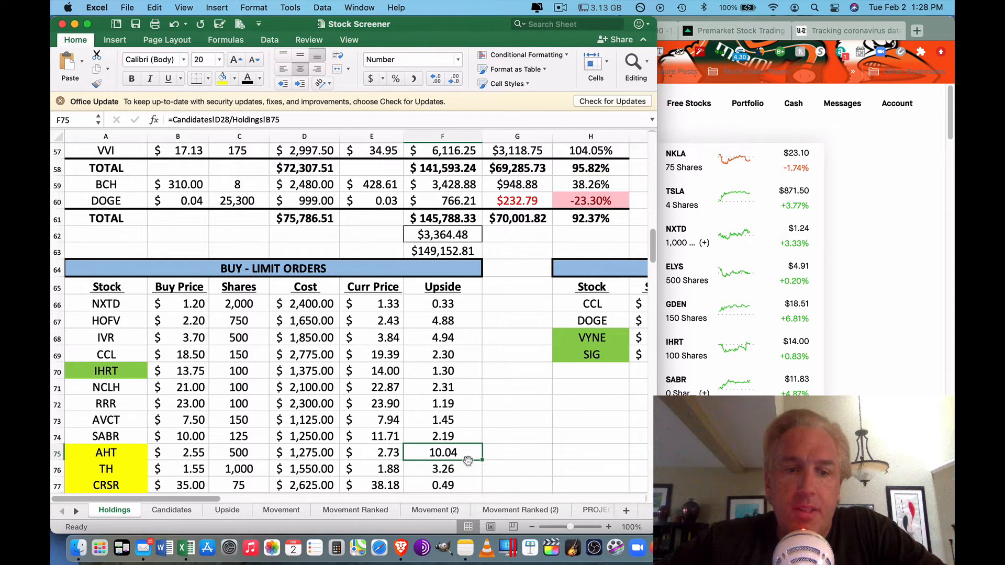
mouse_move(199, 481)
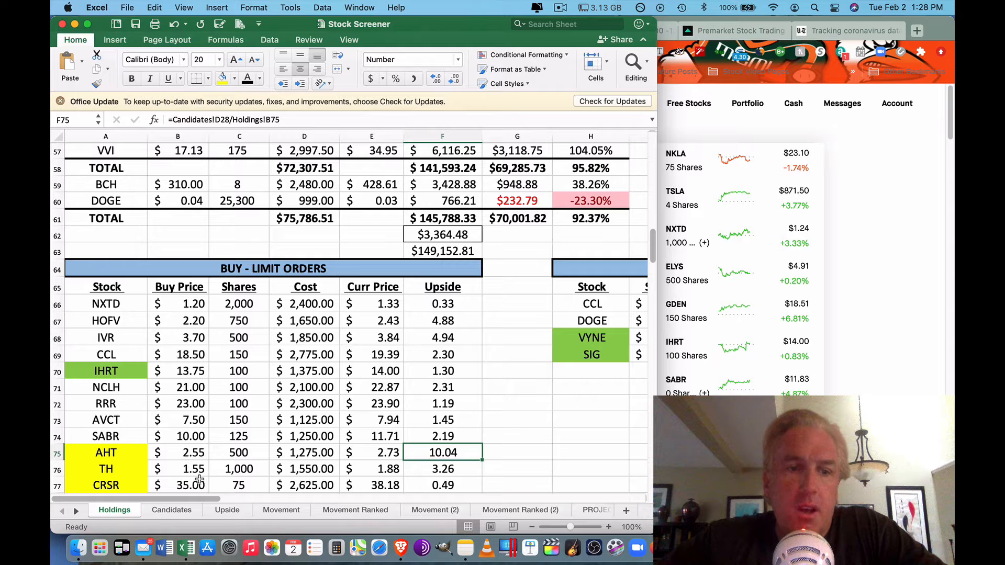
Step: Inspect TH's buy order: 1,000 shares at $1.55, current price from Candidates; reopen Upside
left_click(105, 469)
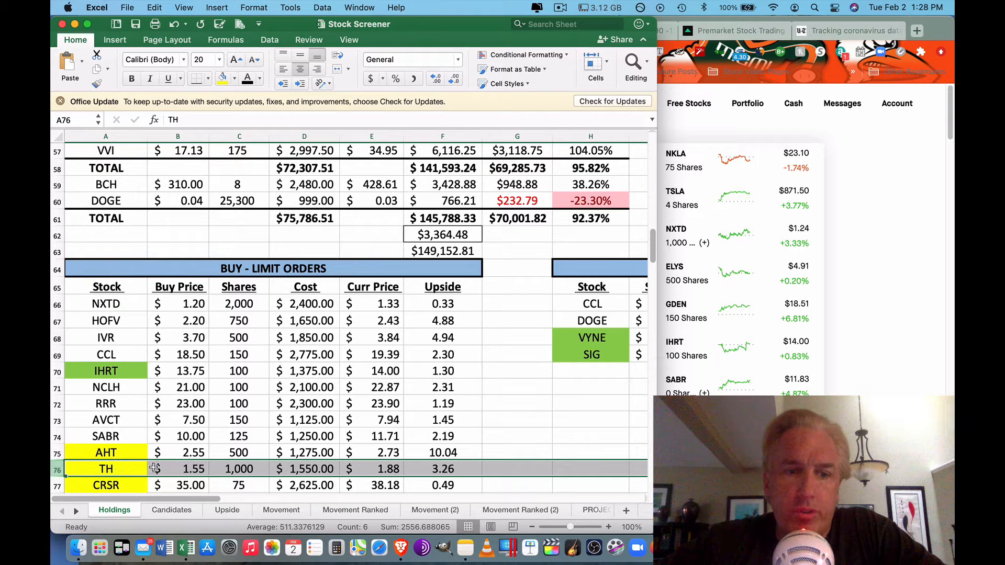
mouse_move(179, 469)
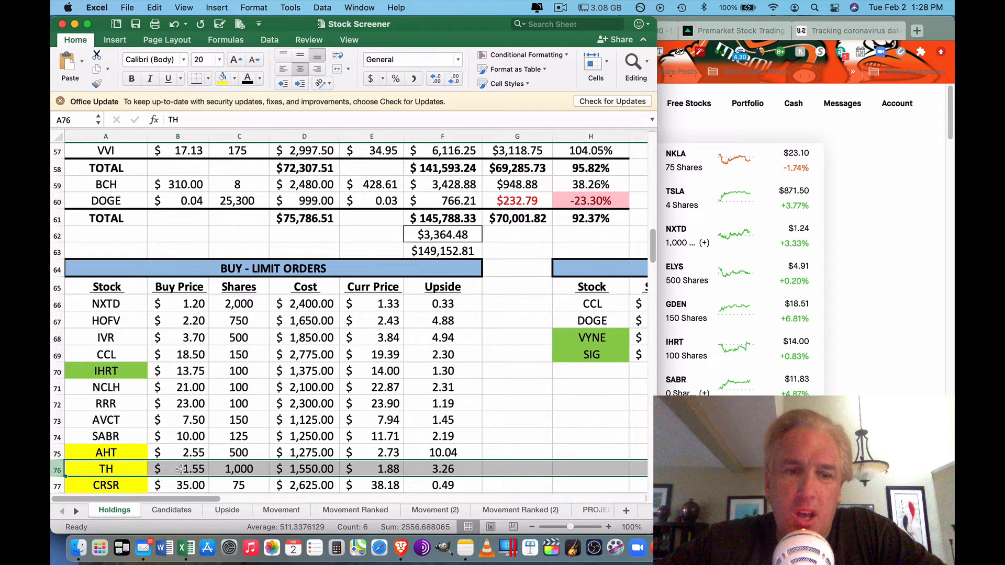
mouse_move(323, 461)
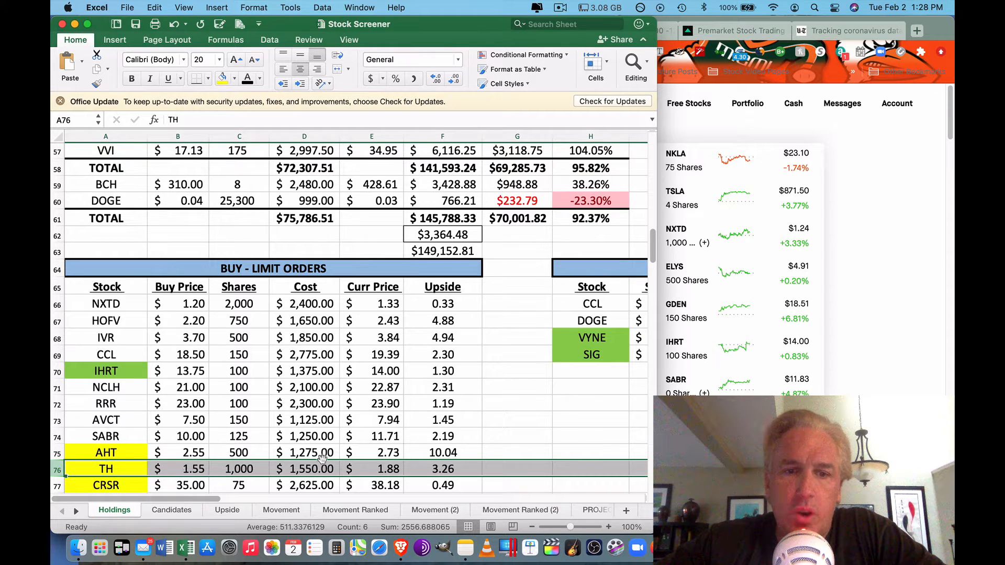
left_click(372, 468)
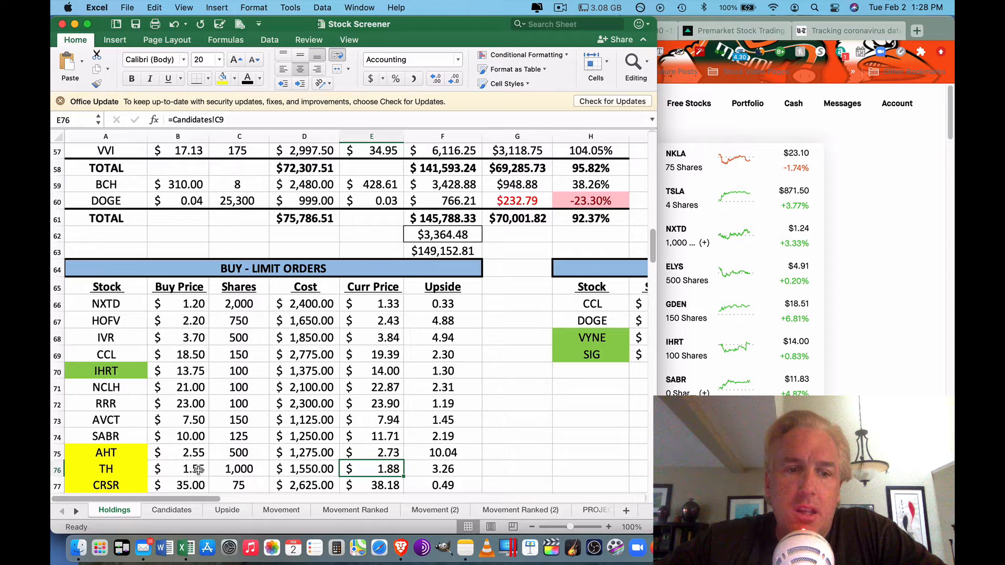
left_click(178, 469)
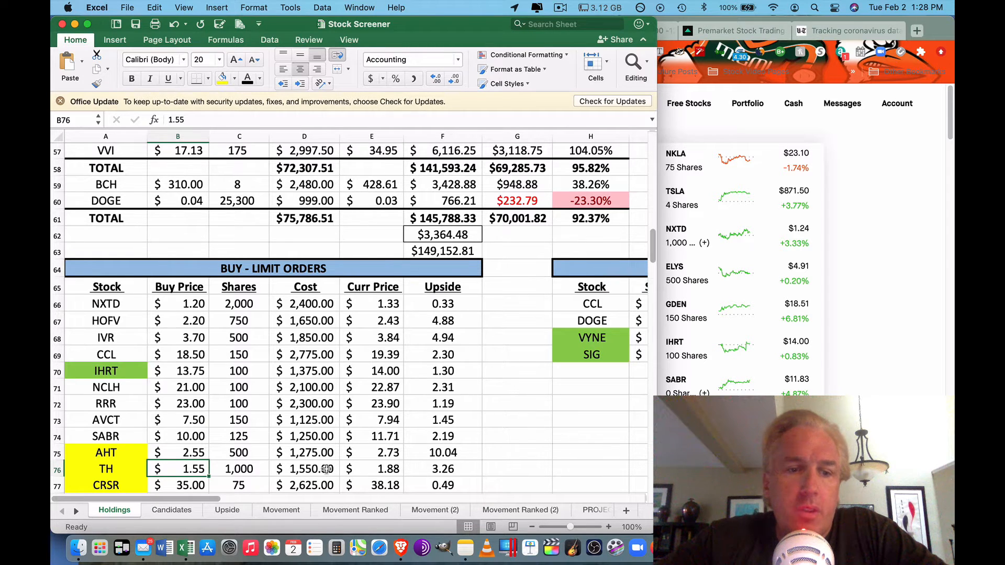
left_click(226, 510)
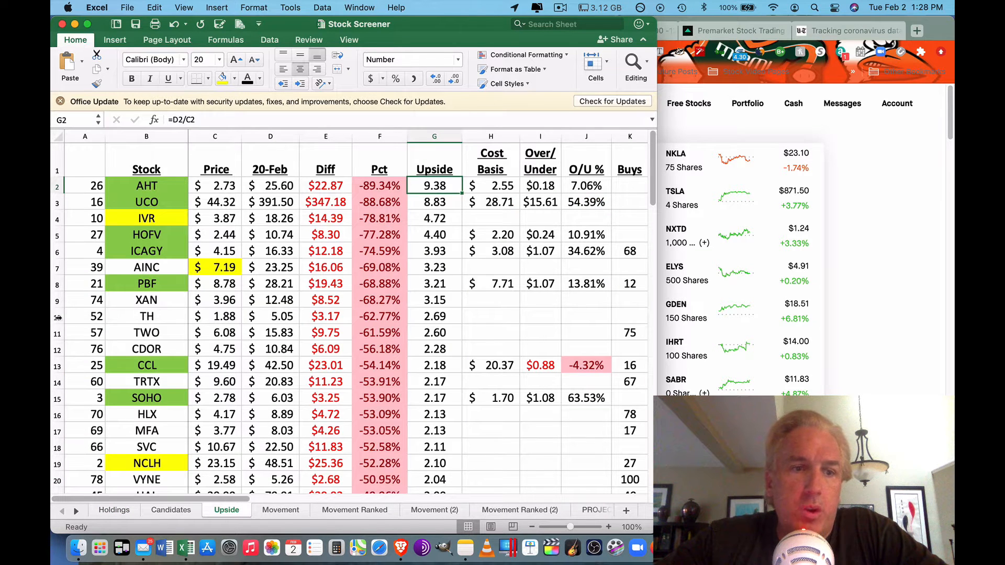
Step: Pick TH's row showing 2.69 upside, then return to the Holdings list
left_click(57, 316)
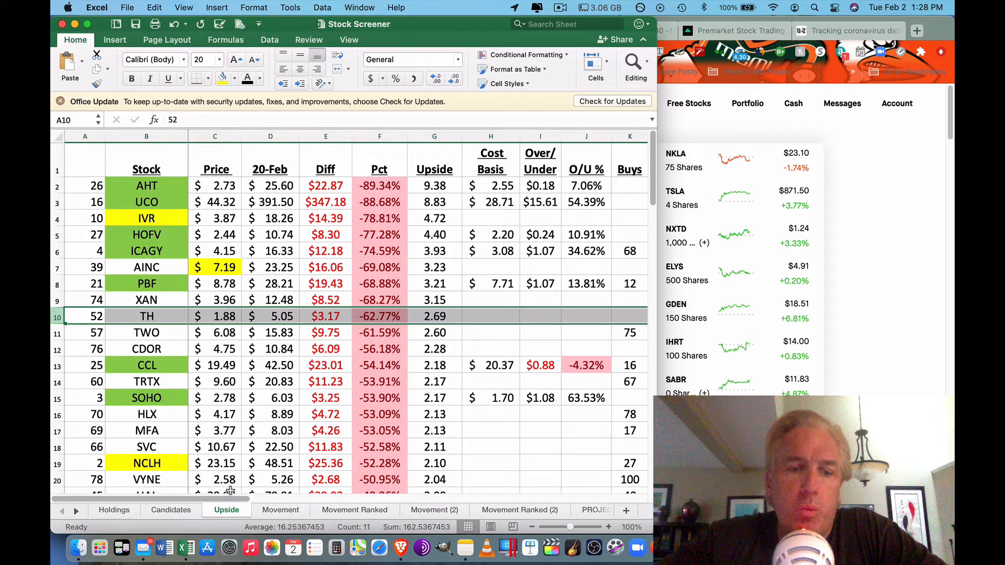
left_click(113, 510)
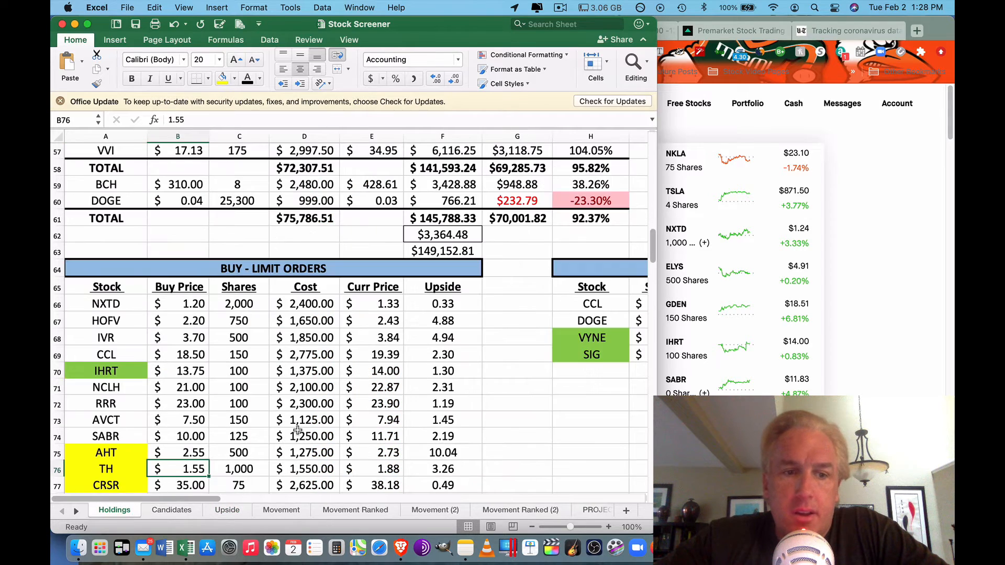
scroll("down", 3)
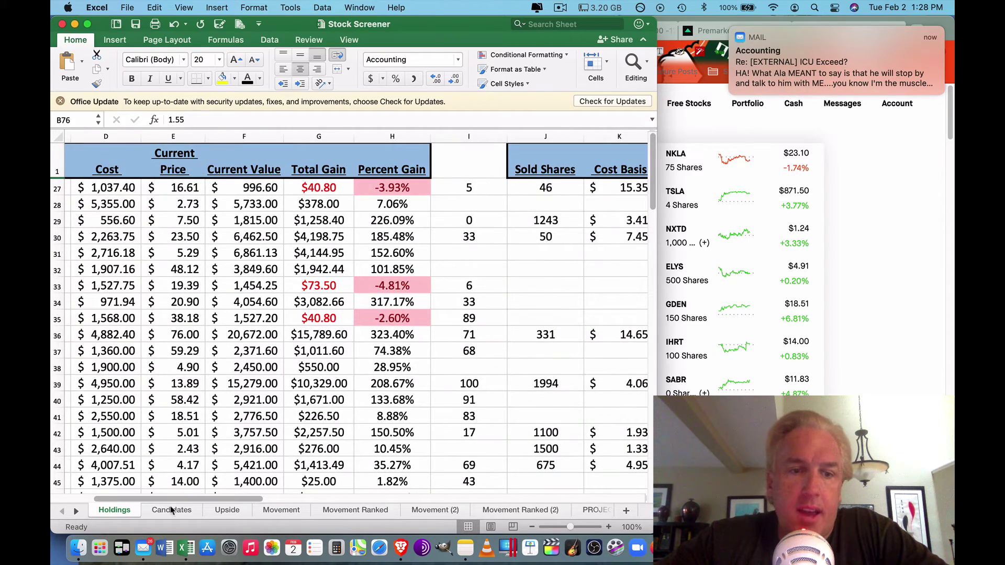
Step: Review the Candidates sheet's Buys column down to CRSR's 89, then return to Holdings
left_click(171, 510)
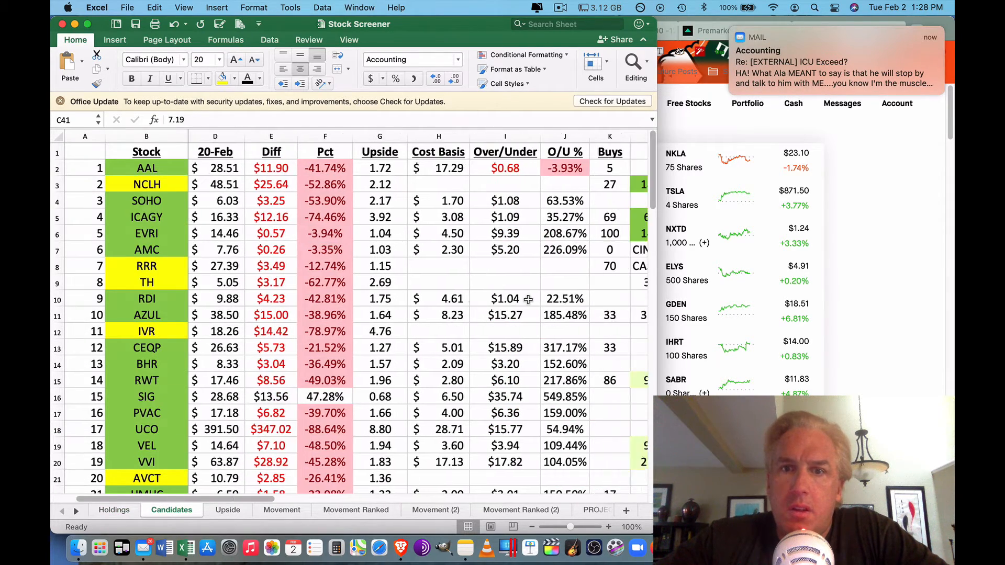
scroll("right", 3)
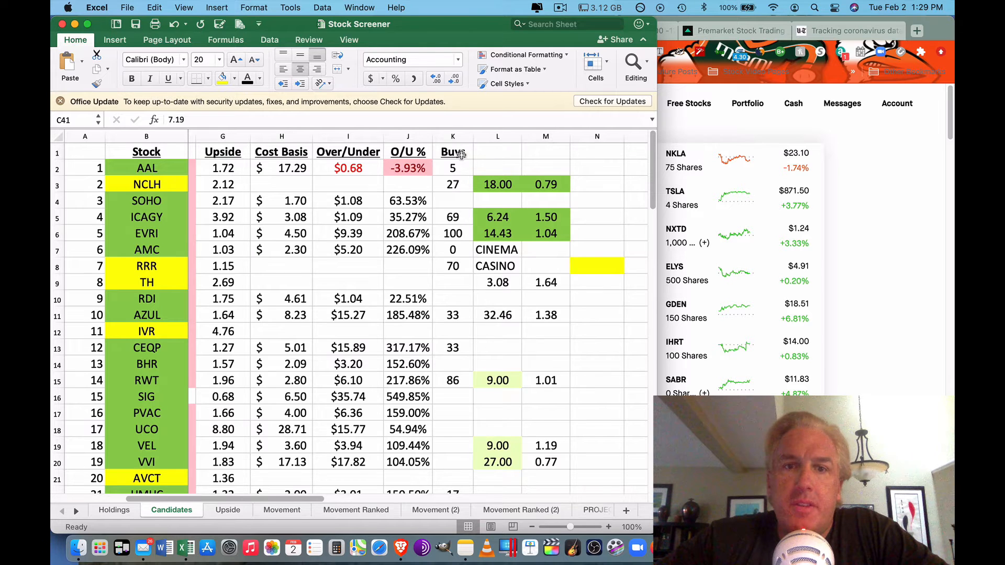
left_click(452, 136)
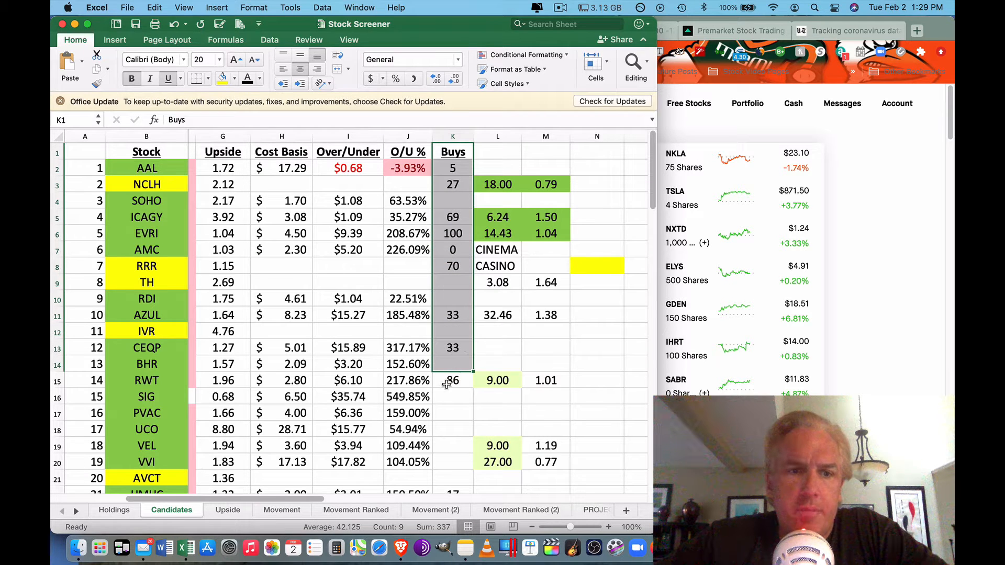
scroll("down", 3)
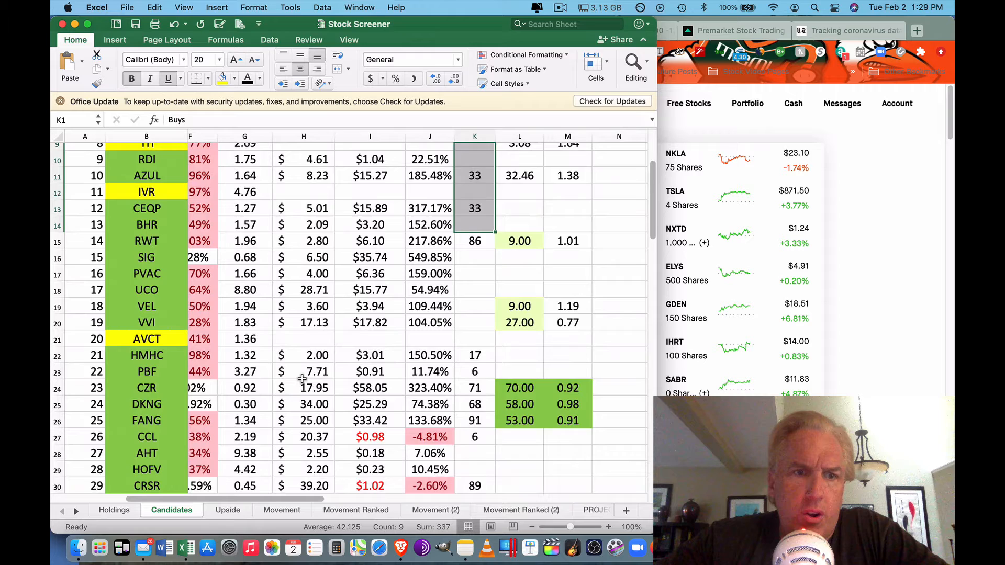
scroll("down", 3)
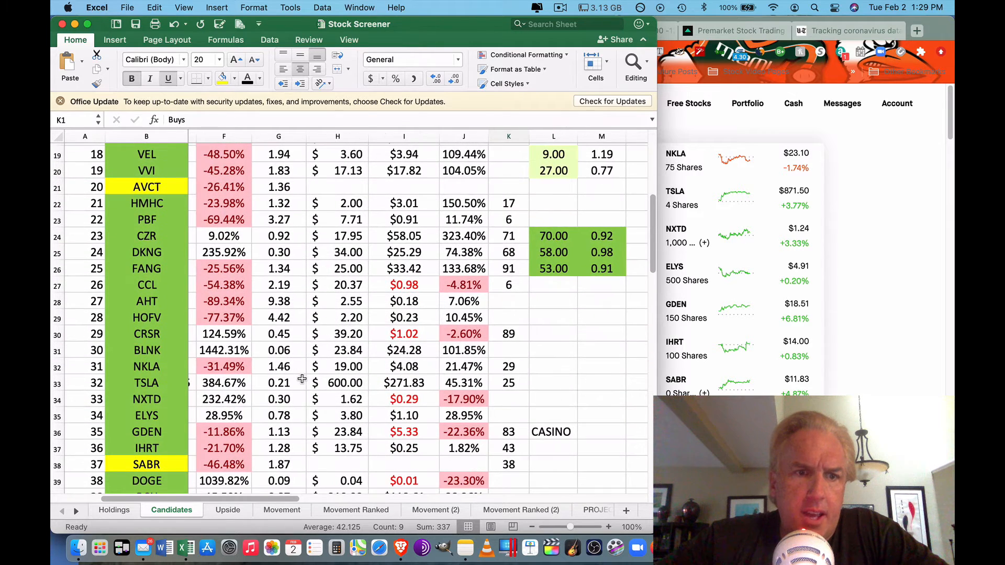
left_click(509, 334)
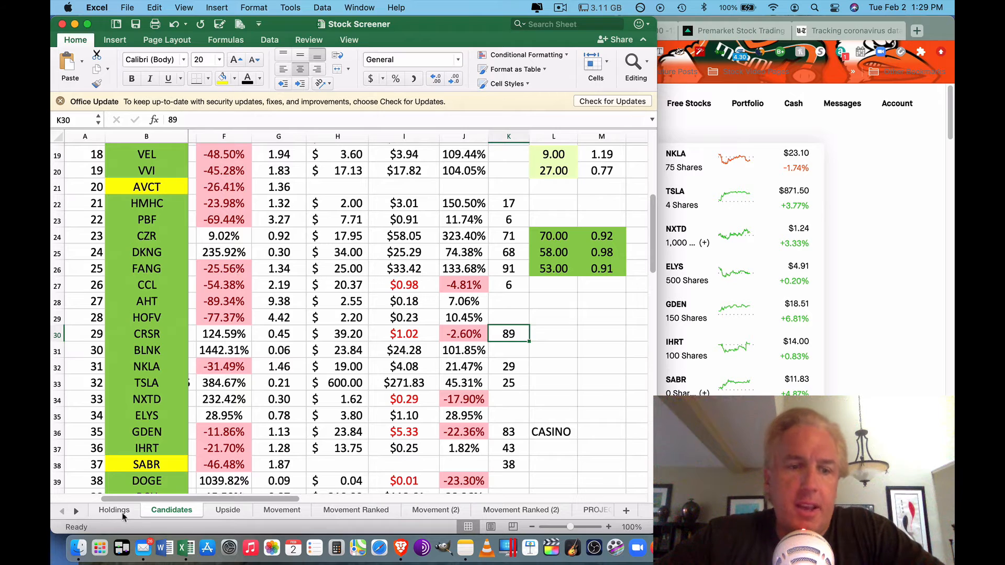
left_click(114, 510)
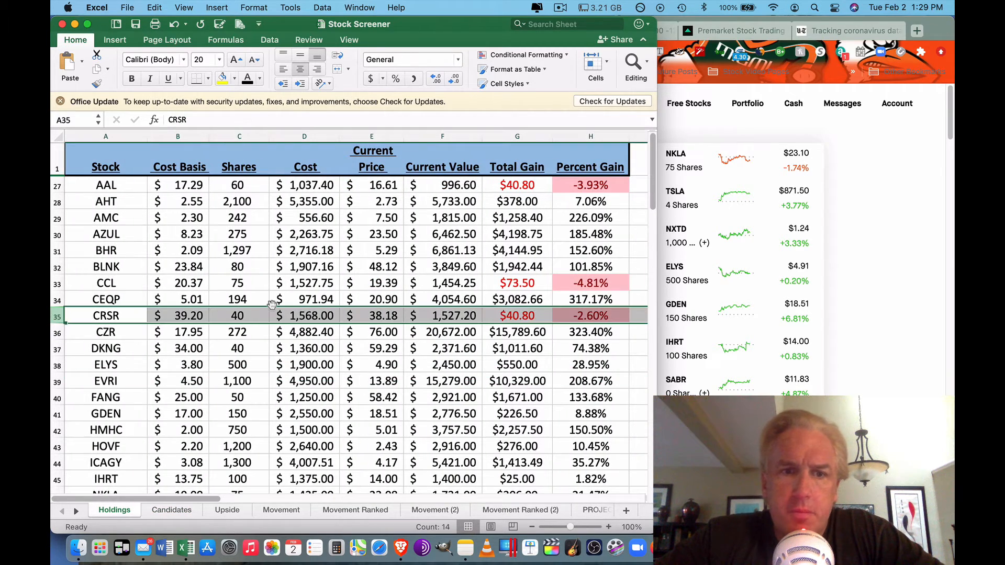
mouse_move(612, 319)
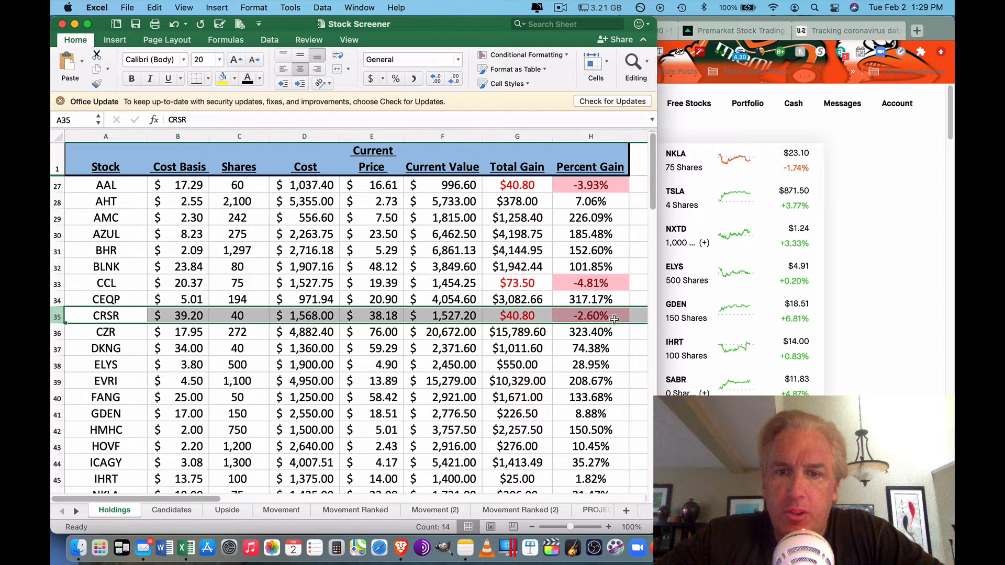
mouse_move(456, 398)
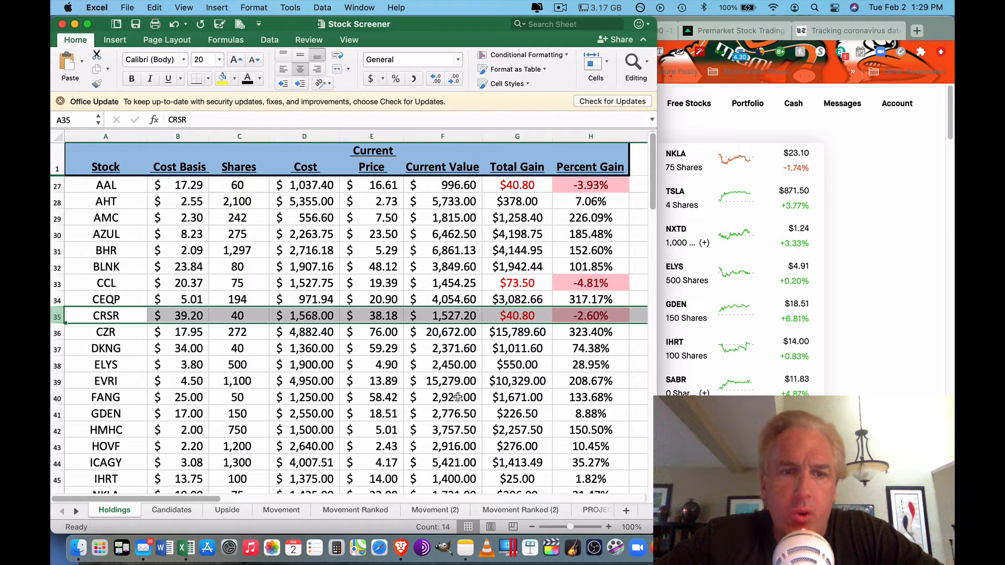
mouse_move(210, 324)
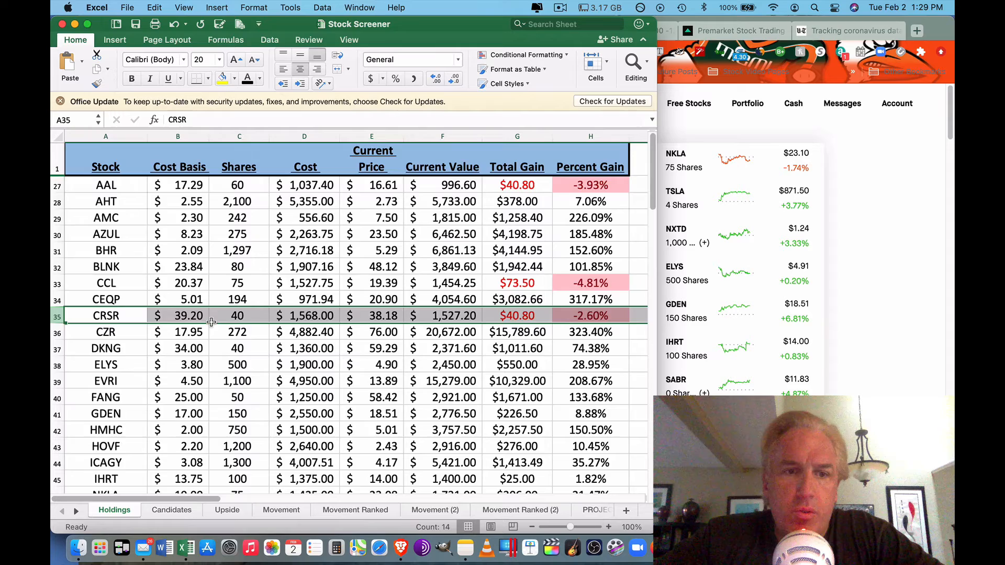
Step: Scroll to the BUY - LIMIT ORDERS table showing CRSR at $35.00 for 75 shares
scroll("down", 3)
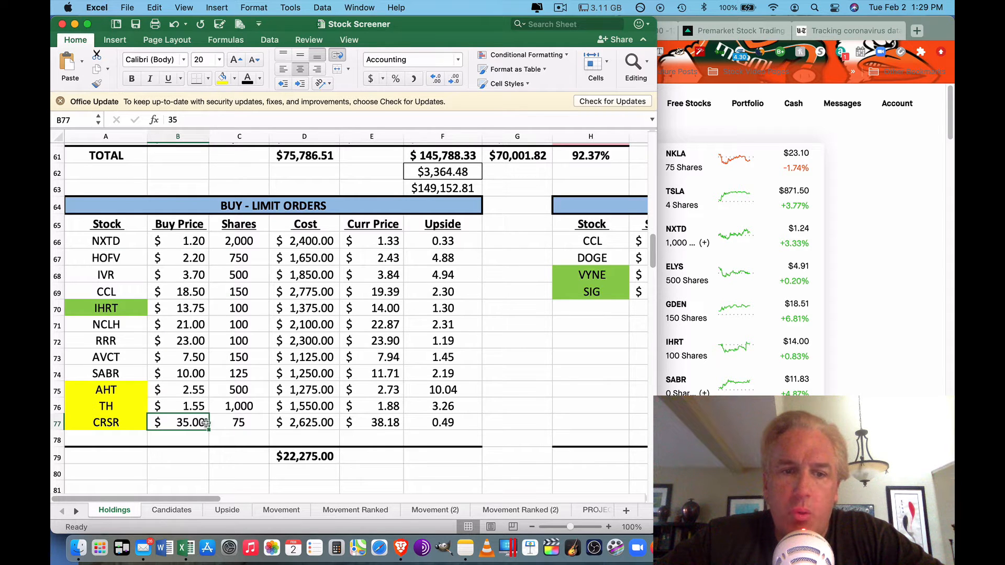
mouse_move(736, 313)
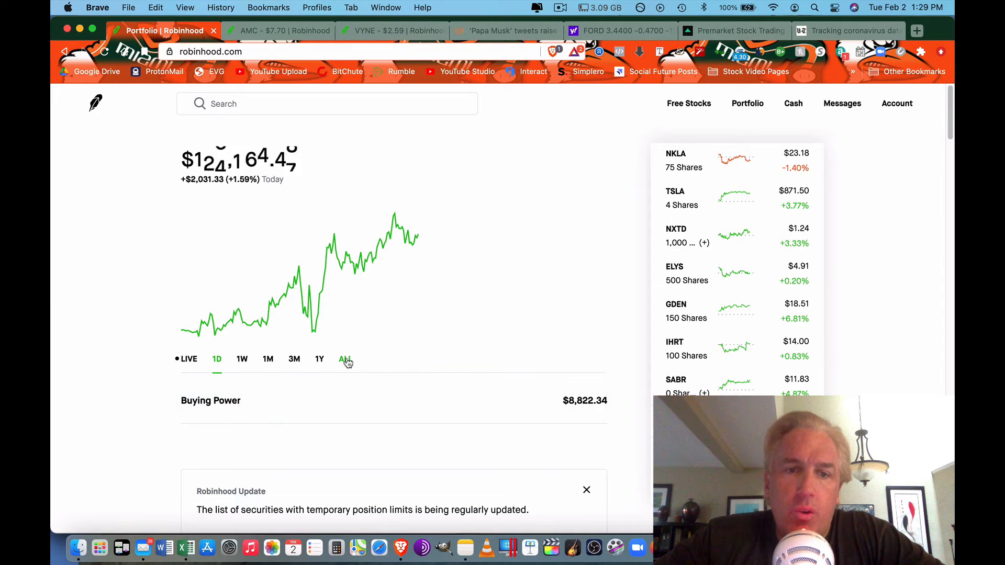
mouse_move(368, 436)
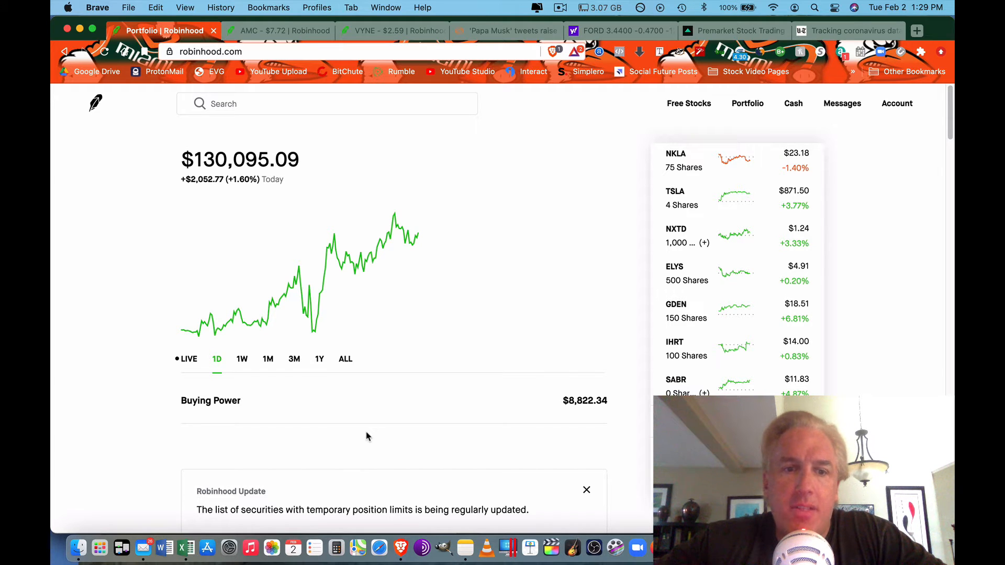
mouse_move(187, 550)
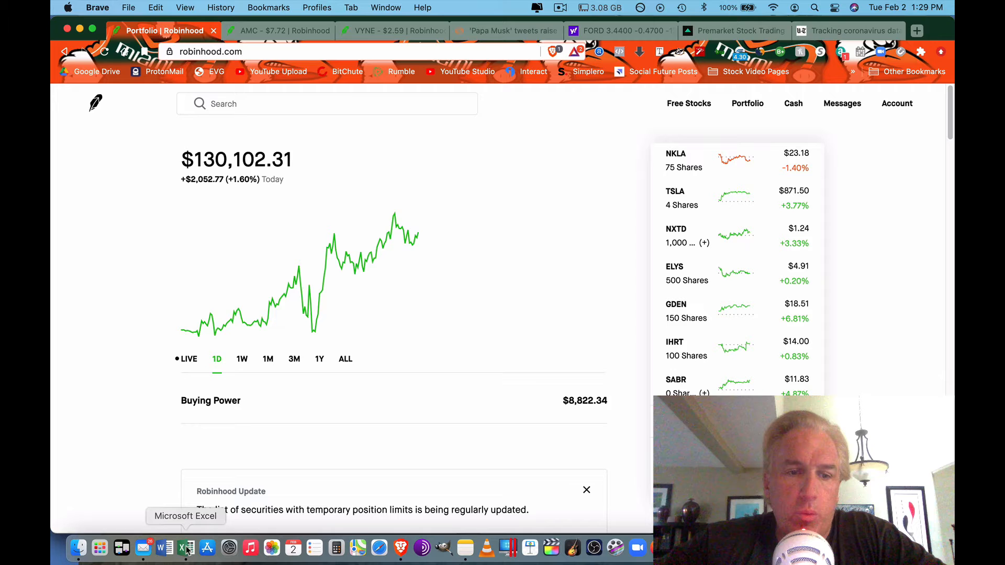
Step: Return from Robinhood to the Stock Screener workbook's buy-limit orders table
left_click(187, 548)
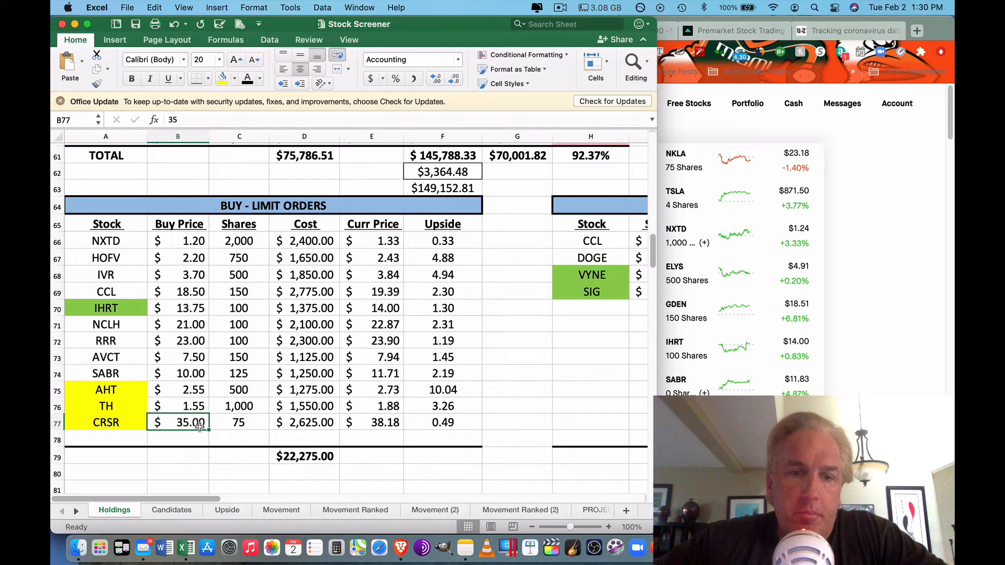
Step: Check the CRSR order cost formula =B77*C77 and scroll to the account summary row
left_click(304, 422)
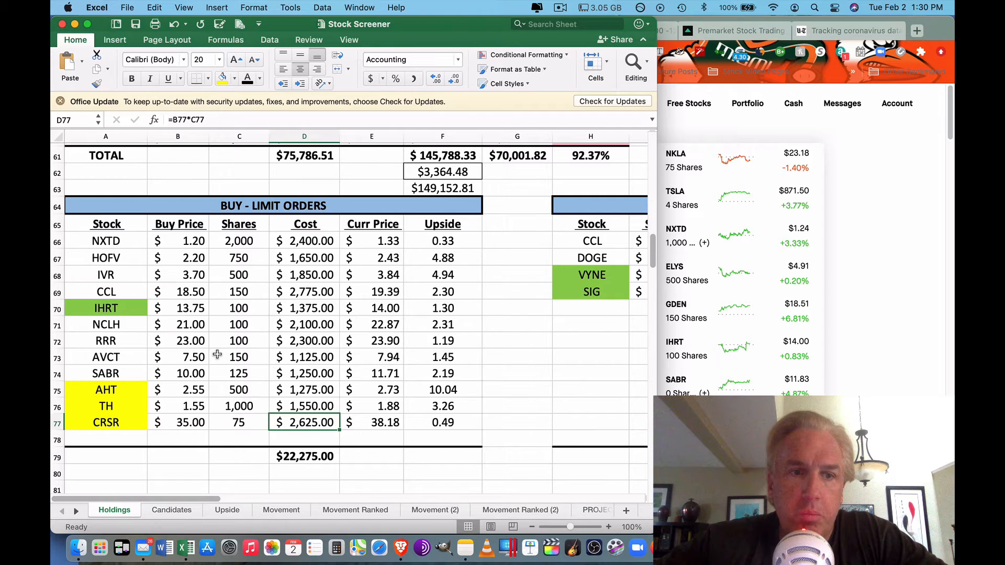
scroll("up", 3)
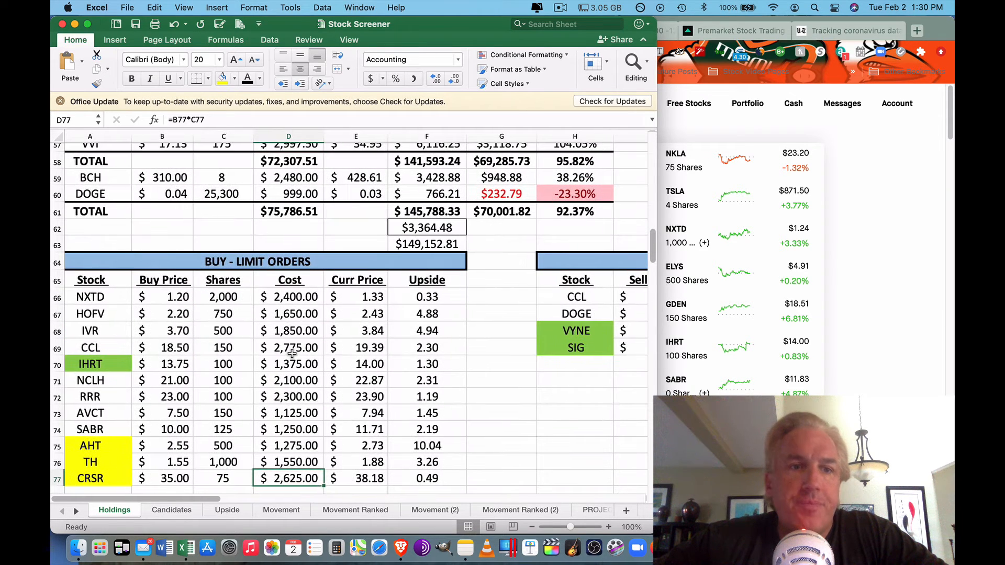
scroll("up", 3)
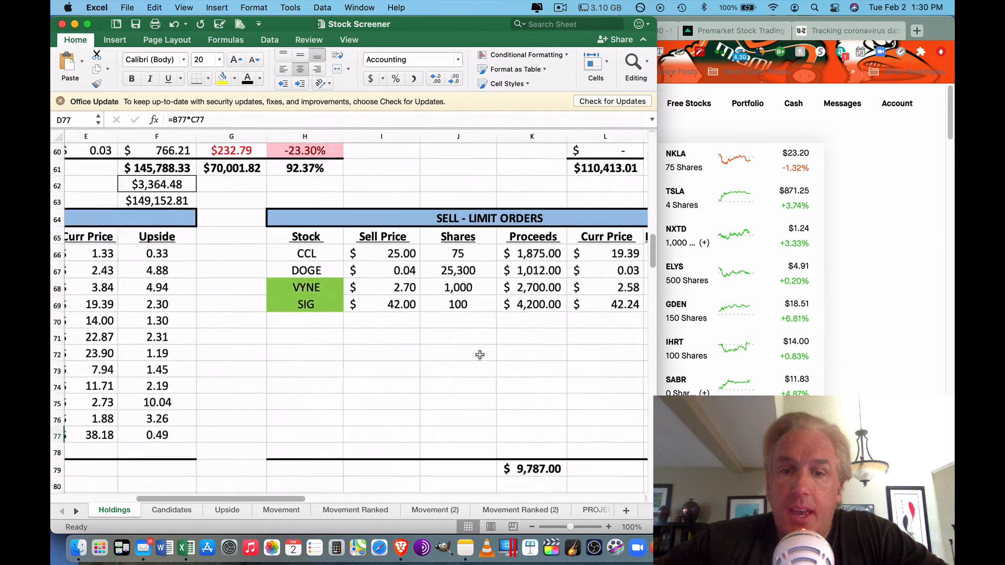
scroll("down", 3)
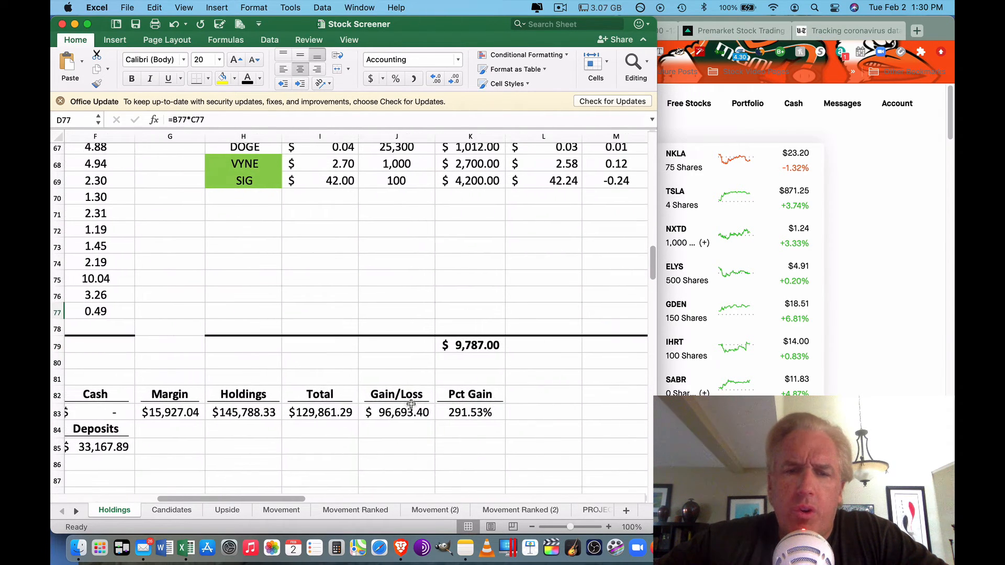
Step: Inspect the deposits, the 291.53% gain formula and the $129,861.29 Total formula
left_click(104, 447)
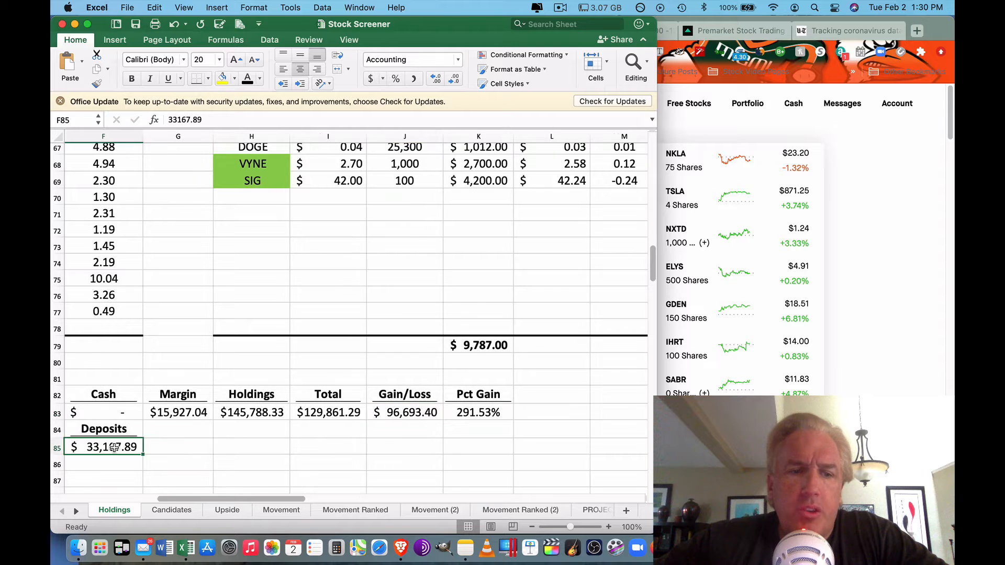
left_click(477, 413)
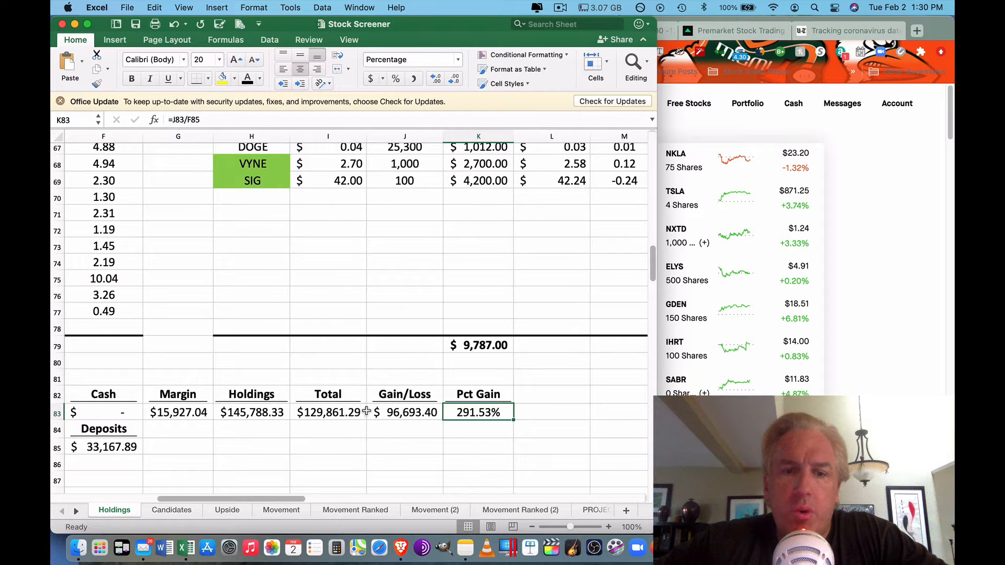
left_click(328, 412)
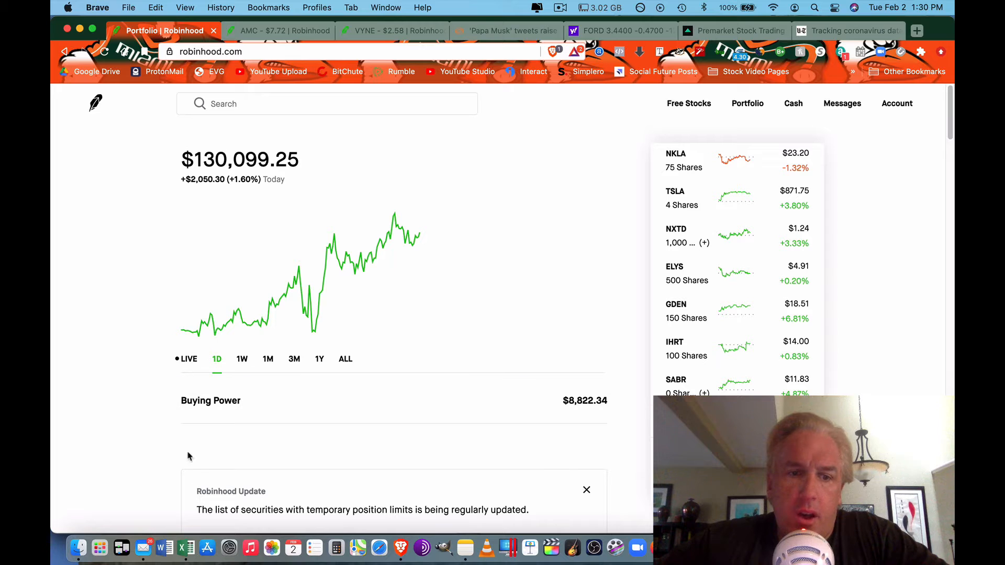
mouse_move(186, 547)
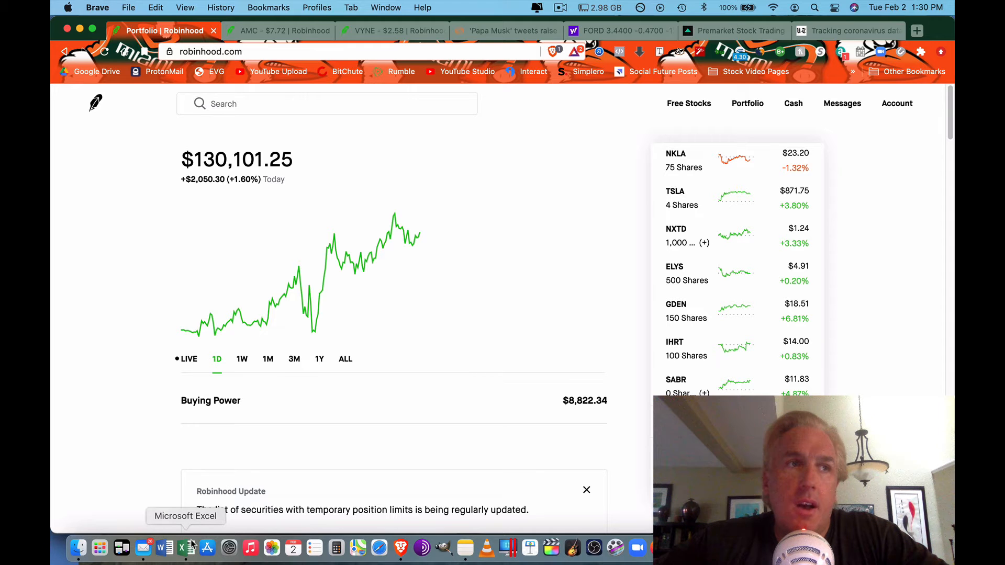
Step: Compare the workbook Total with Robinhood's, then open the Reuters 'Papa Musk' article
left_click(189, 549)
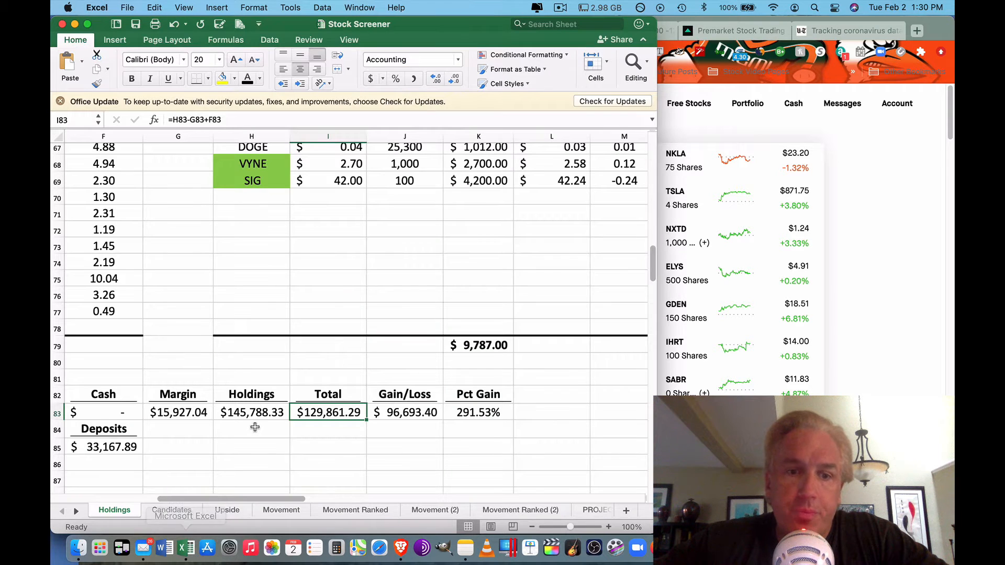
mouse_move(265, 455)
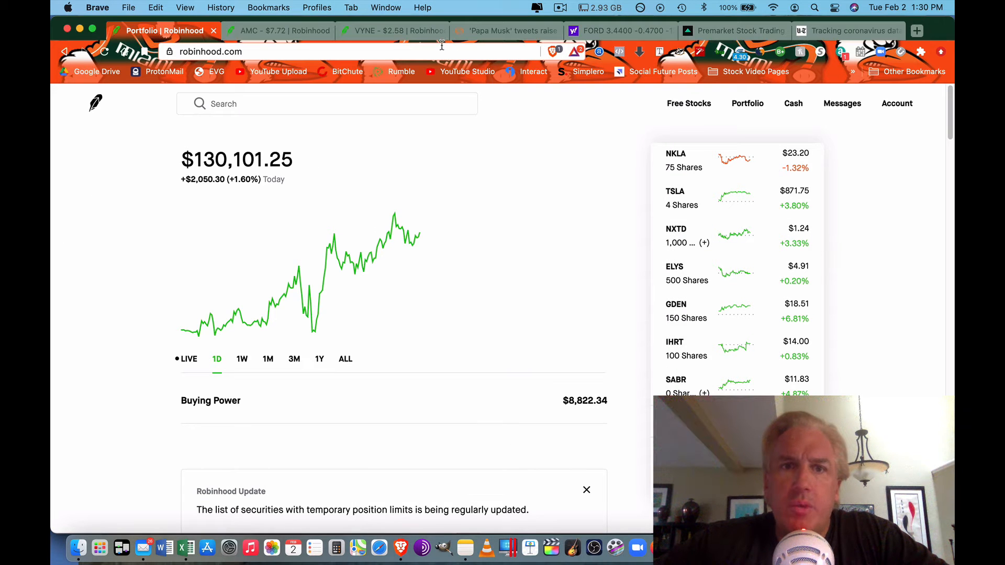
left_click(506, 30)
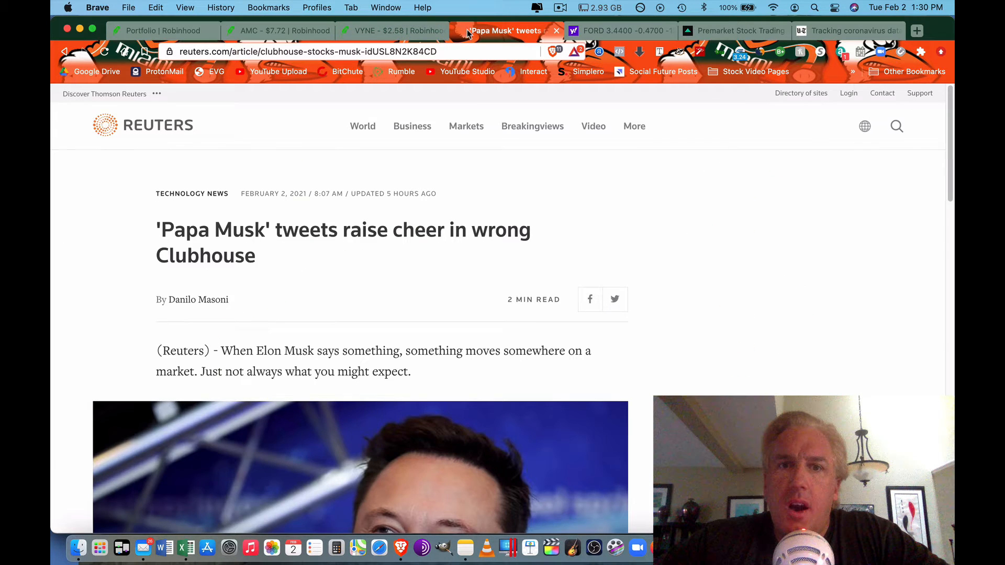
Step: Read the Reuters Clubhouse article, mark the 'Clubhouse app is unrelated' sentence, then open the FORD quote
left_click(388, 30)
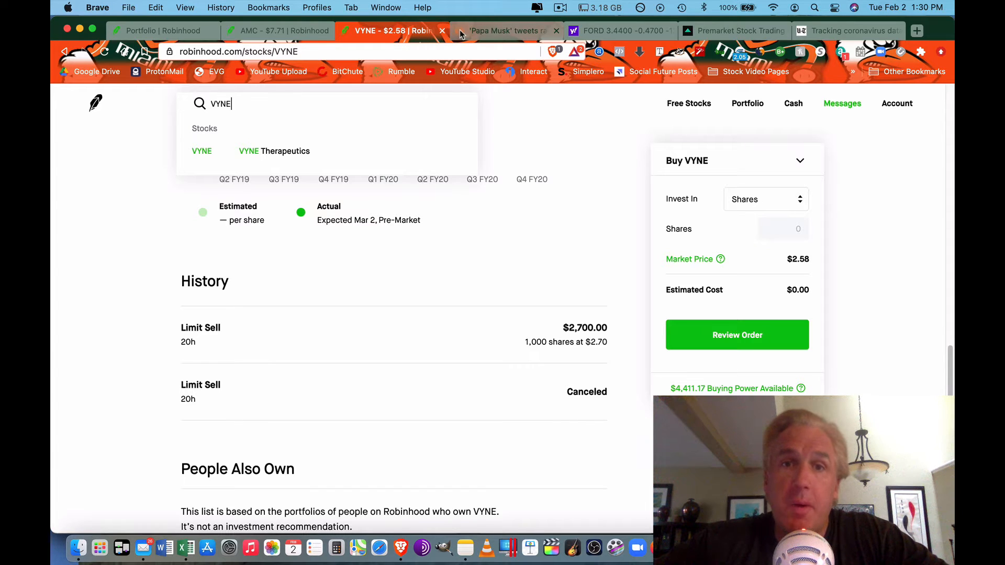
left_click(504, 30)
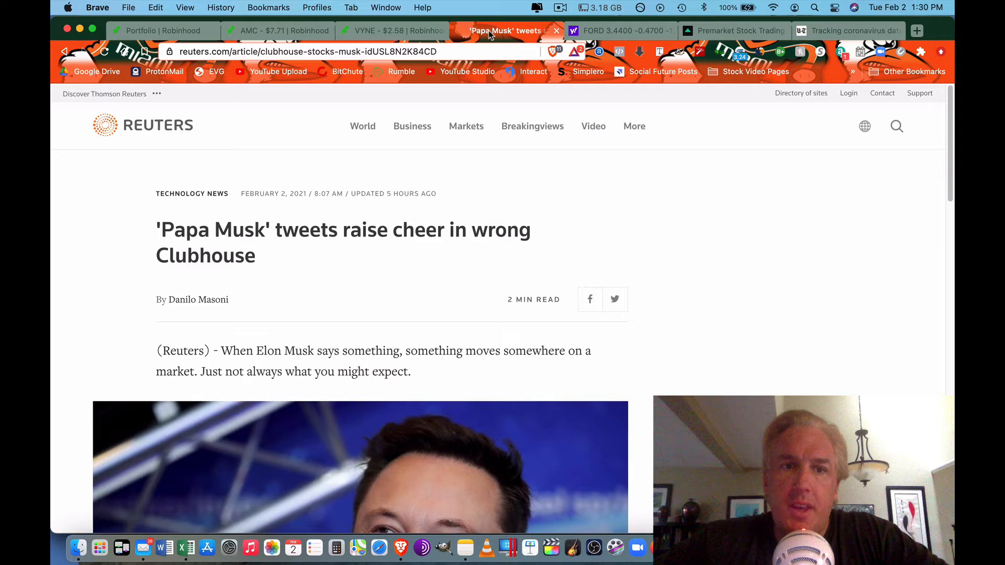
scroll("down", 3)
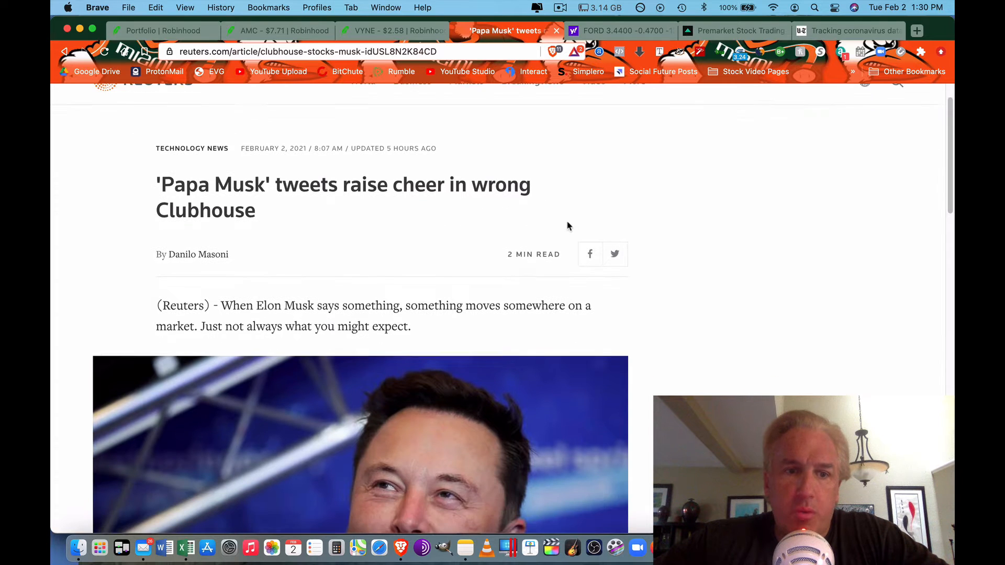
scroll("down", 3)
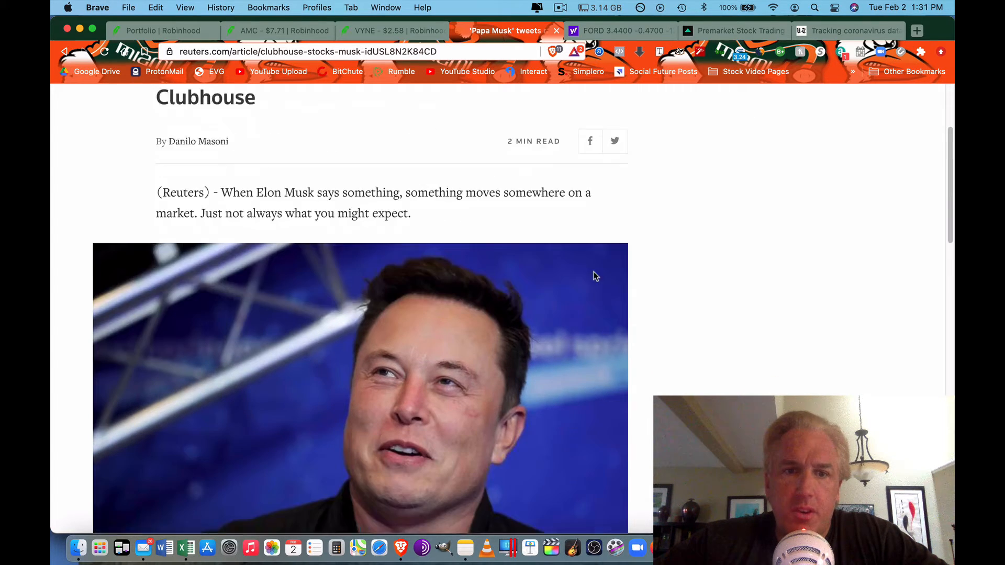
scroll("down", 3)
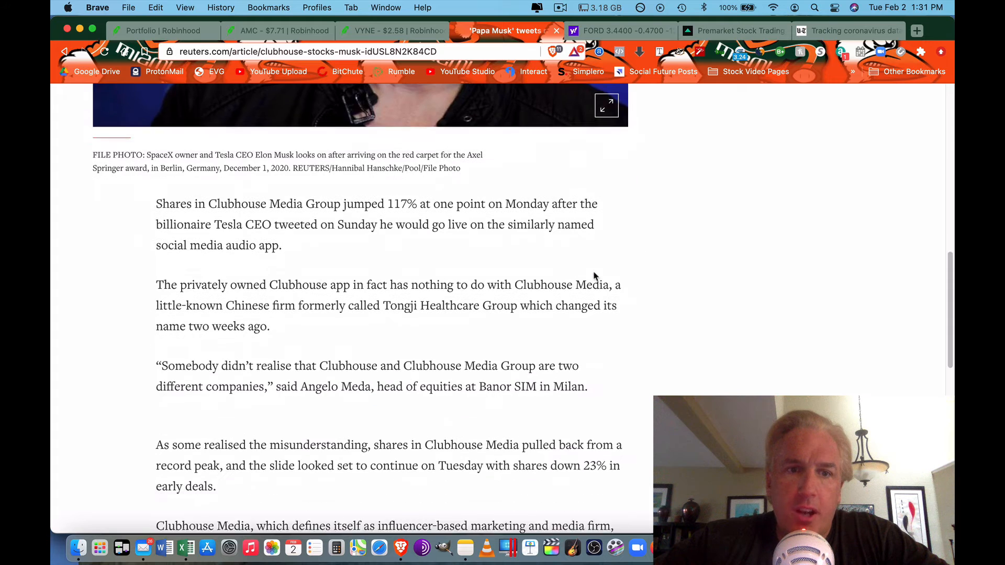
scroll("down", 3)
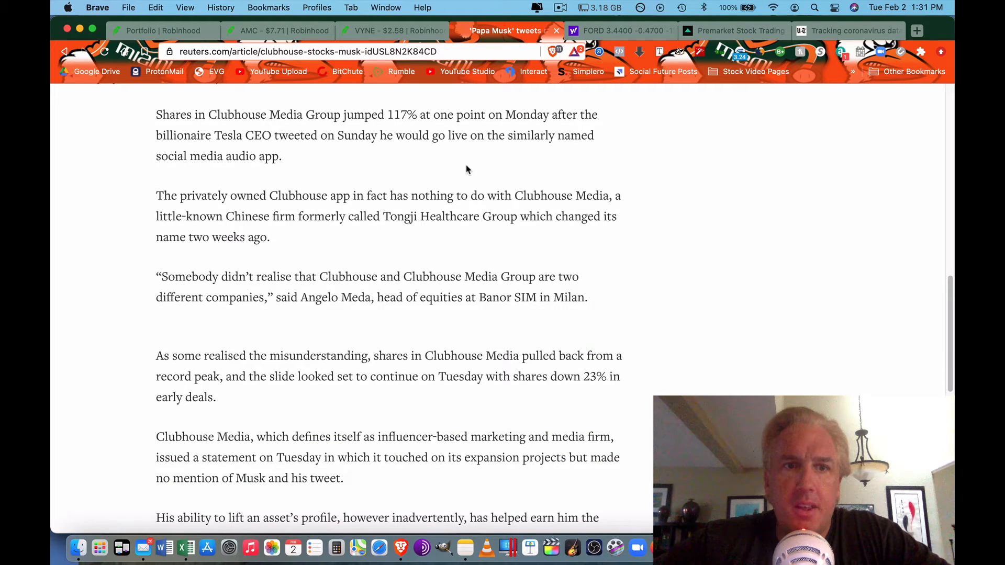
double_click(305, 115)
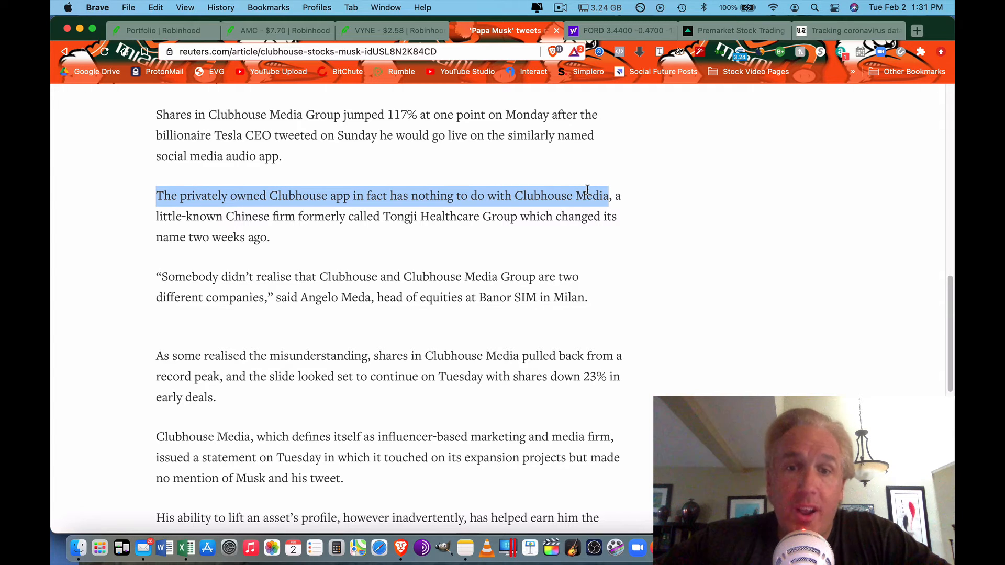
mouse_move(580, 245)
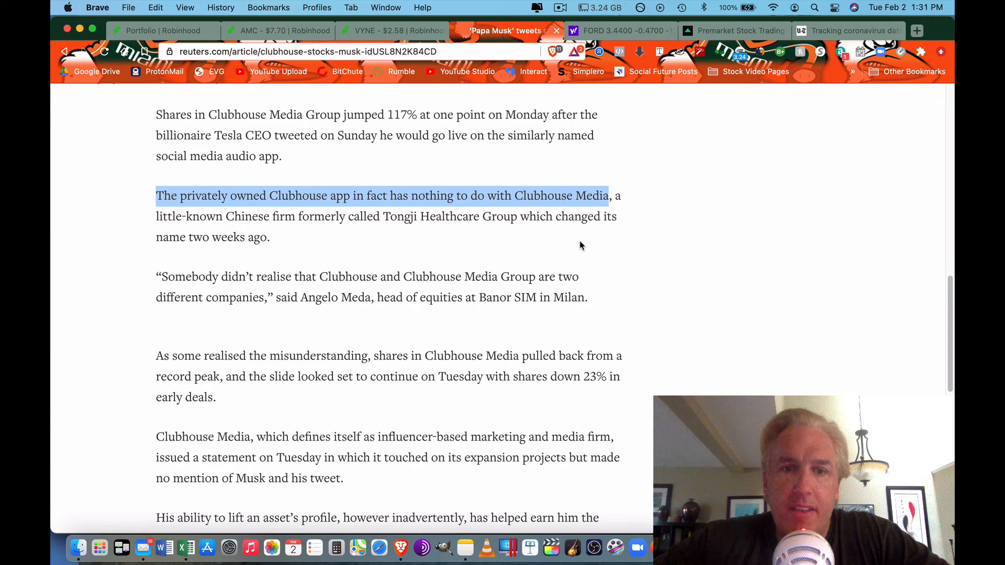
mouse_move(622, 30)
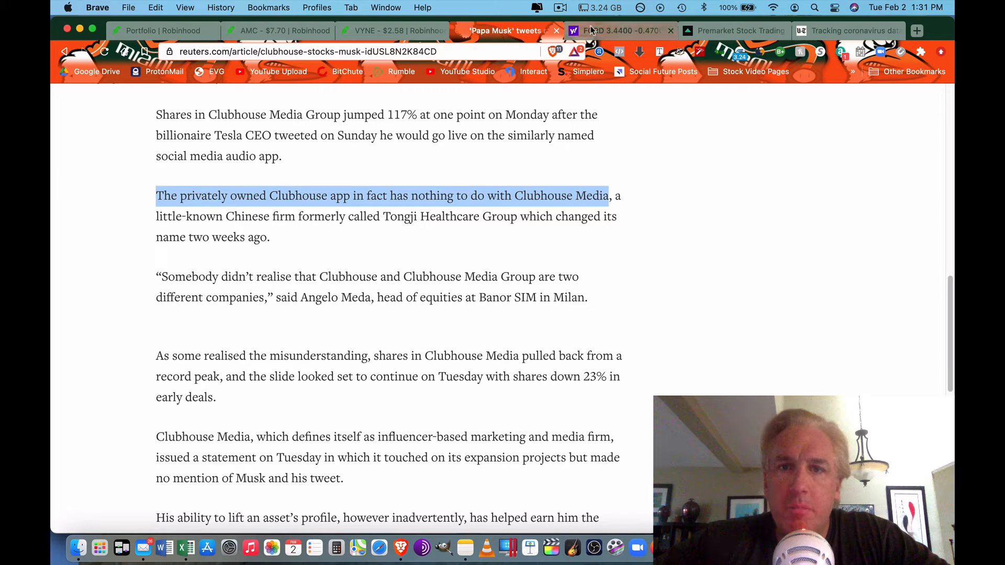
left_click(619, 31)
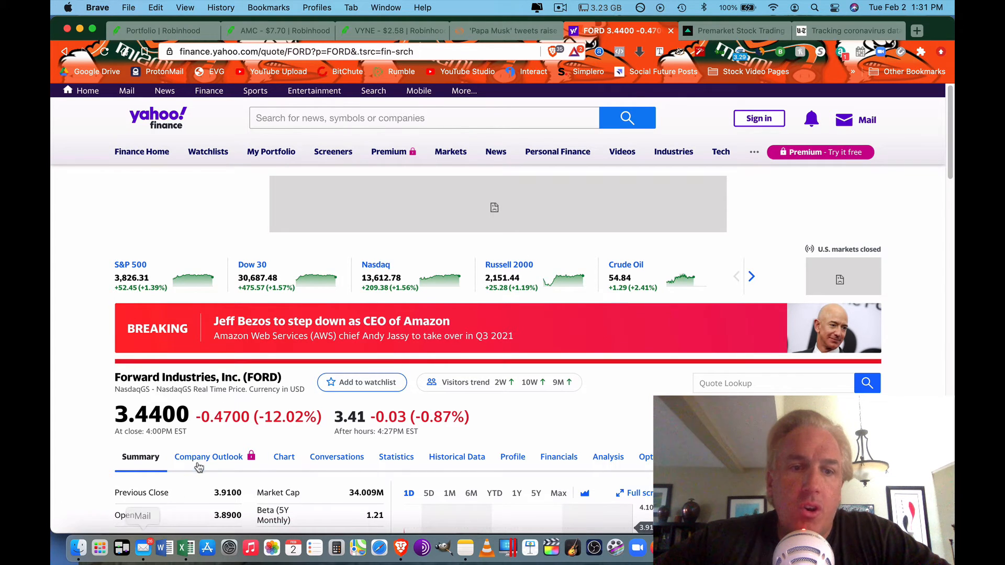
mouse_move(249, 402)
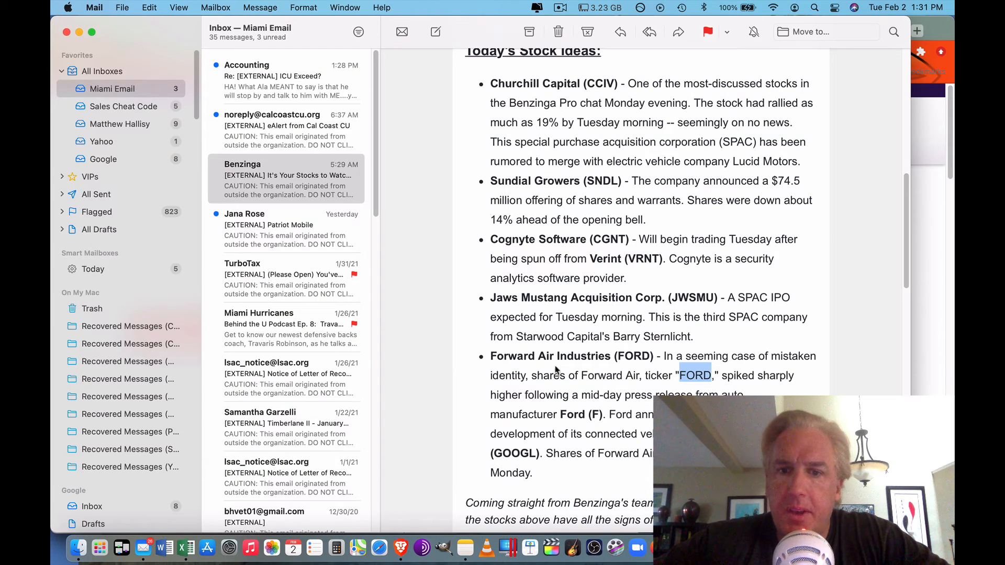
mouse_move(774, 386)
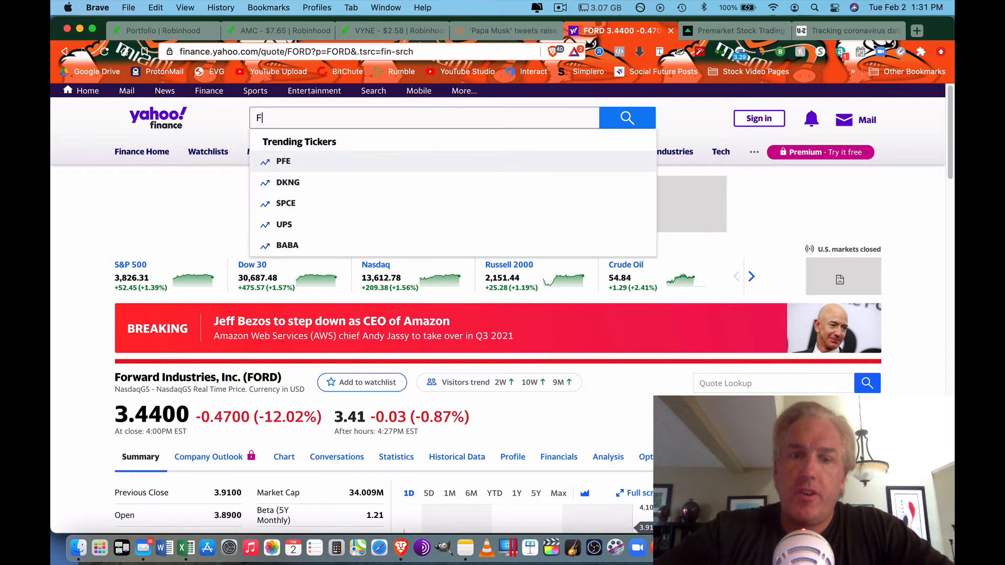
Step: Search FORD and bring up the Forward Industries quote page, distinct from Ford Motor's F
type("ORD")
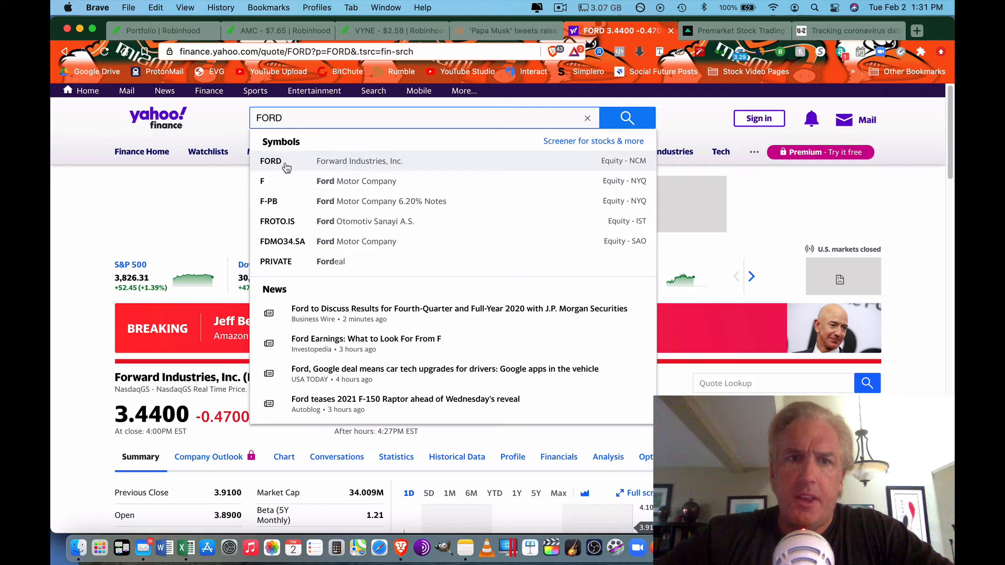
left_click(270, 161)
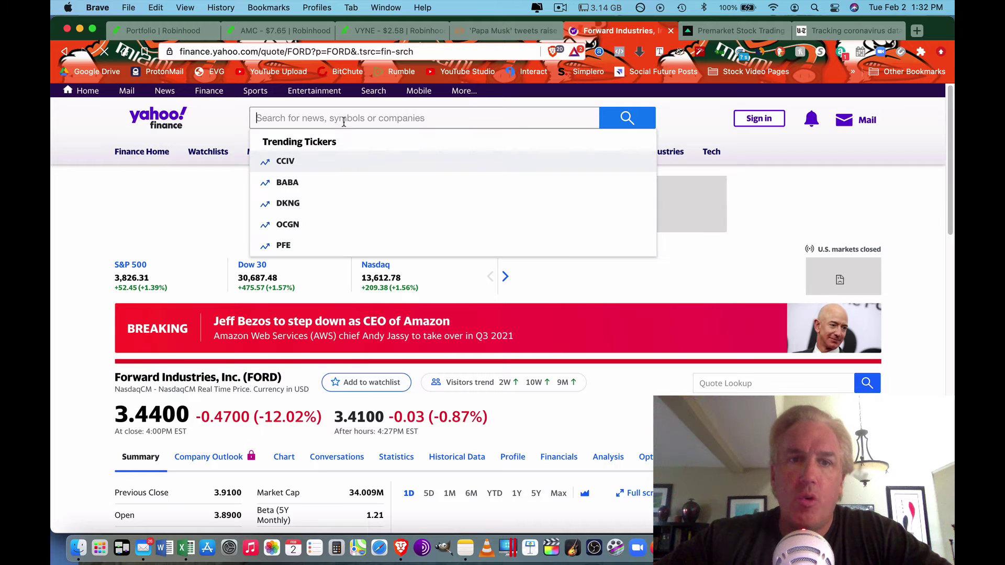
type("F")
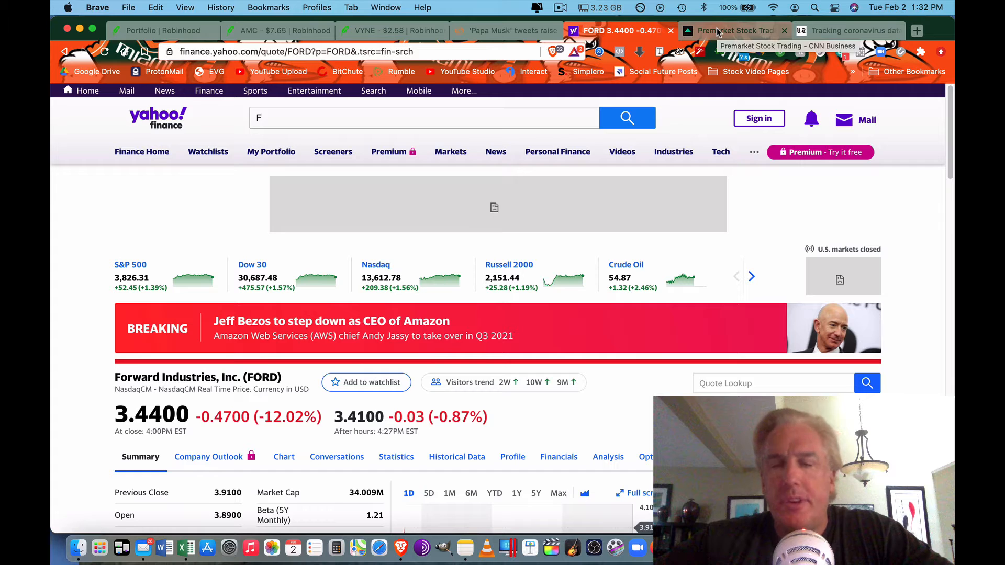
Step: Switch to the CNN Business Pre-Markets page with stock futures and pre-market movers
left_click(733, 31)
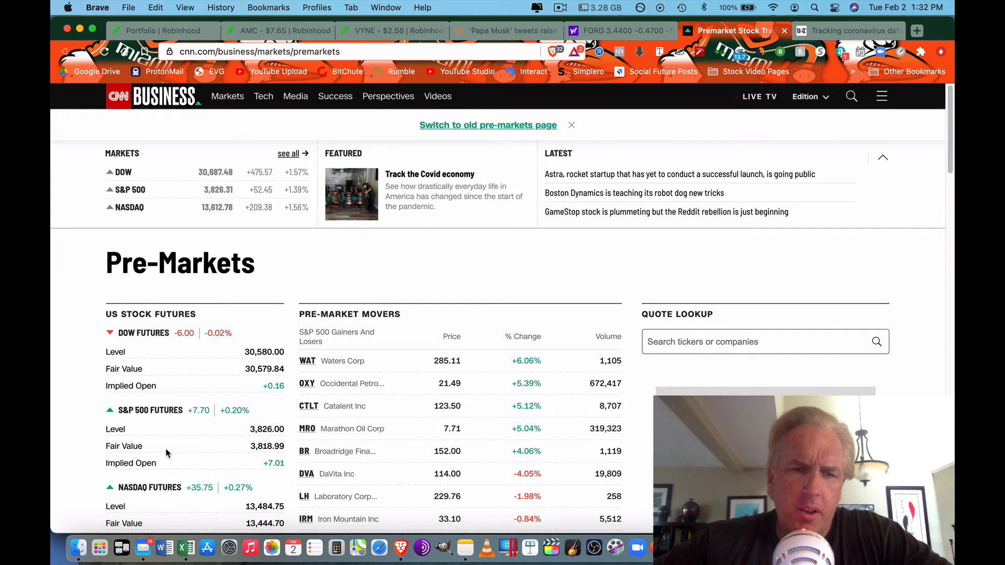
mouse_move(218, 383)
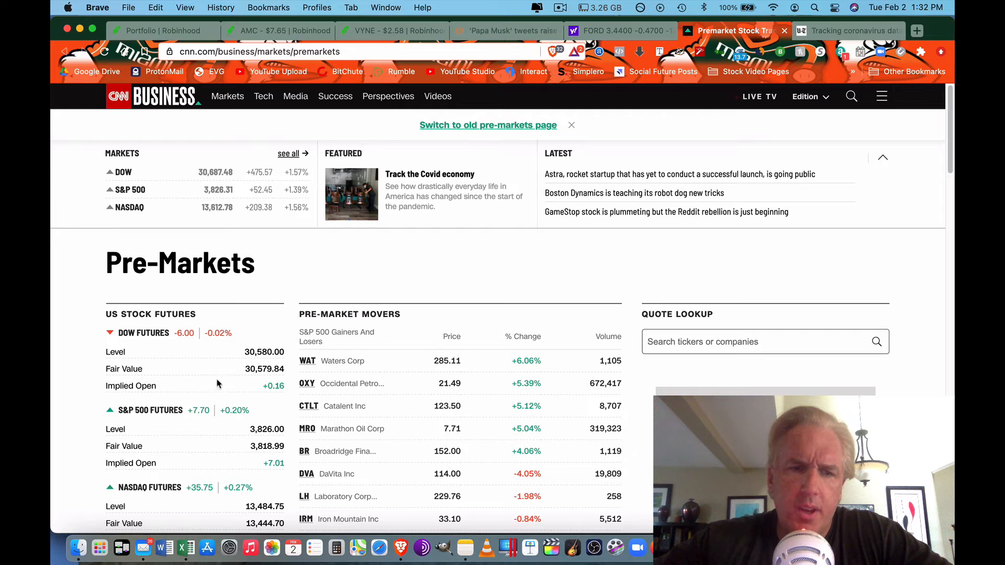
mouse_move(186, 549)
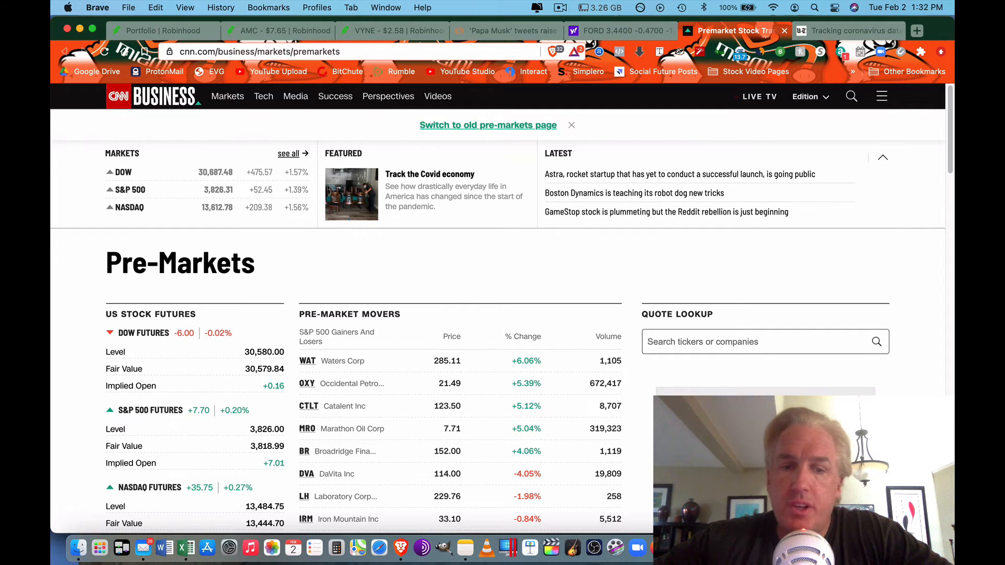
mouse_move(186, 547)
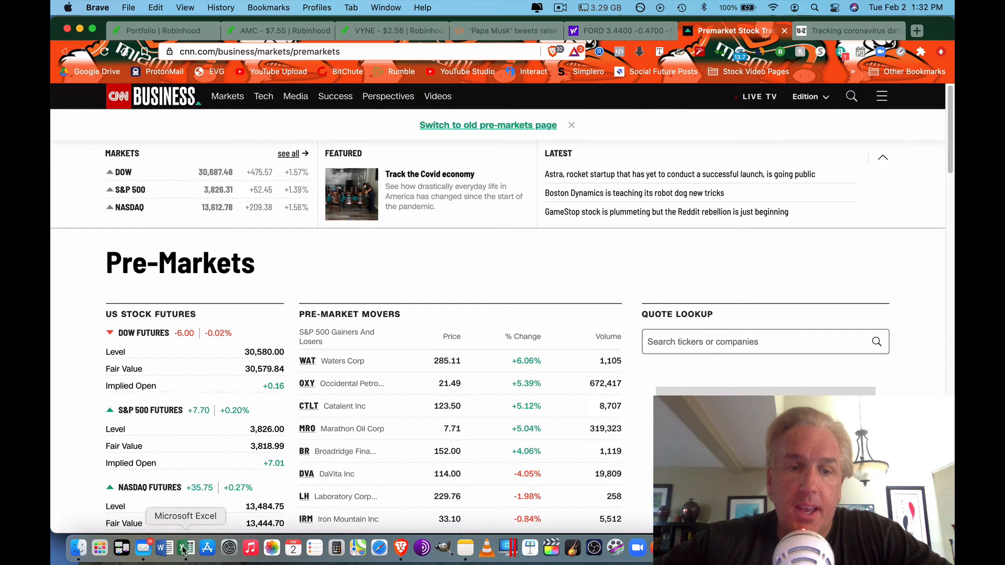
Step: Return to the Stock Screener Holdings sheet with its buy-limit orders table
left_click(186, 549)
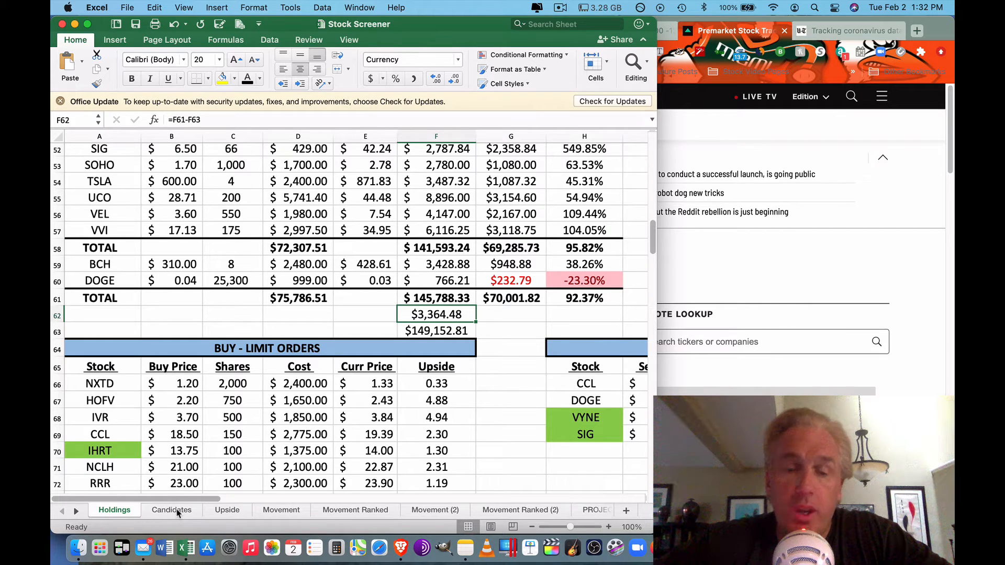
mouse_move(277, 394)
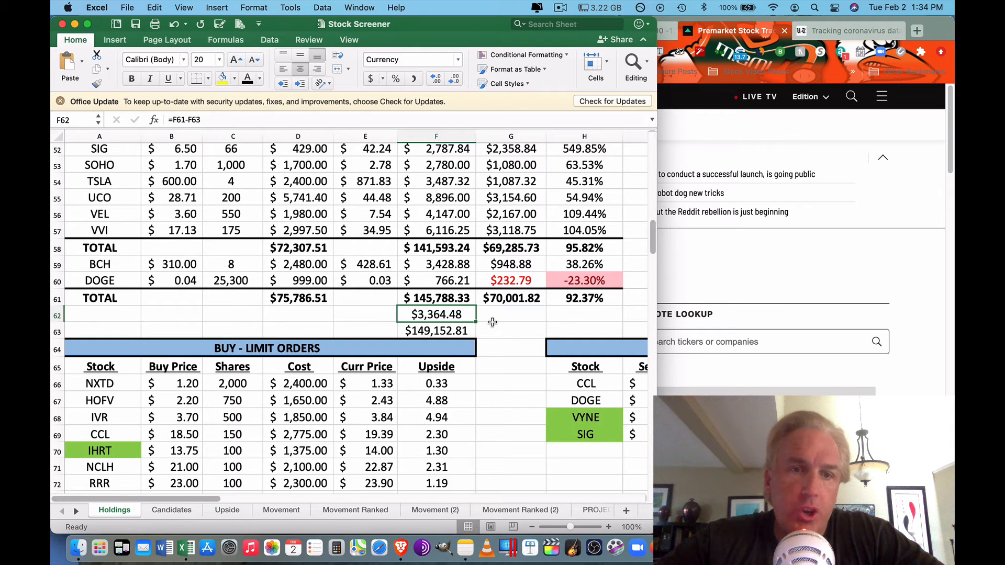
mouse_move(378, 391)
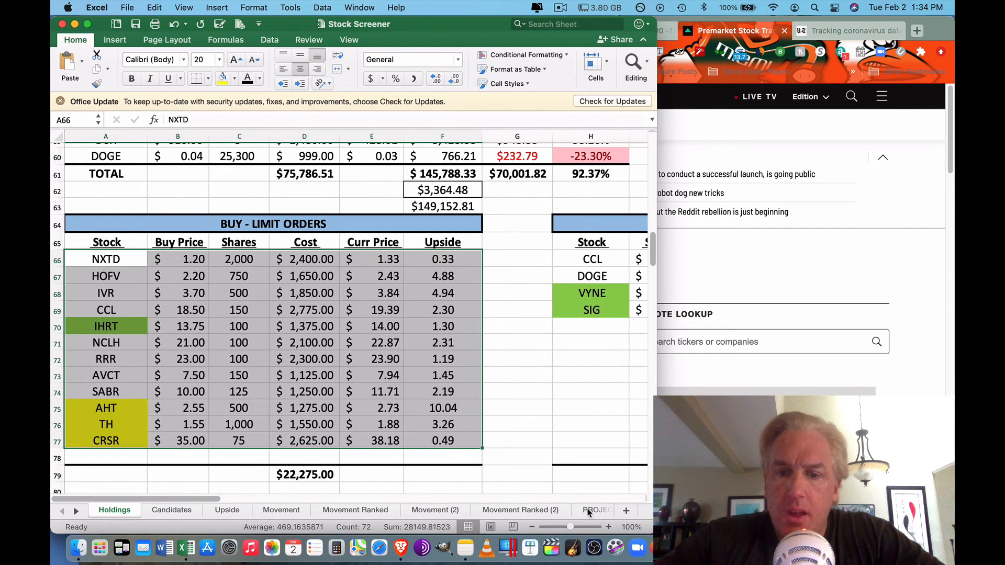
Step: Check the PROJECTIONS grand total of $365,614.12 at 379.75%, then move to the Candidates sheet
left_click(596, 510)
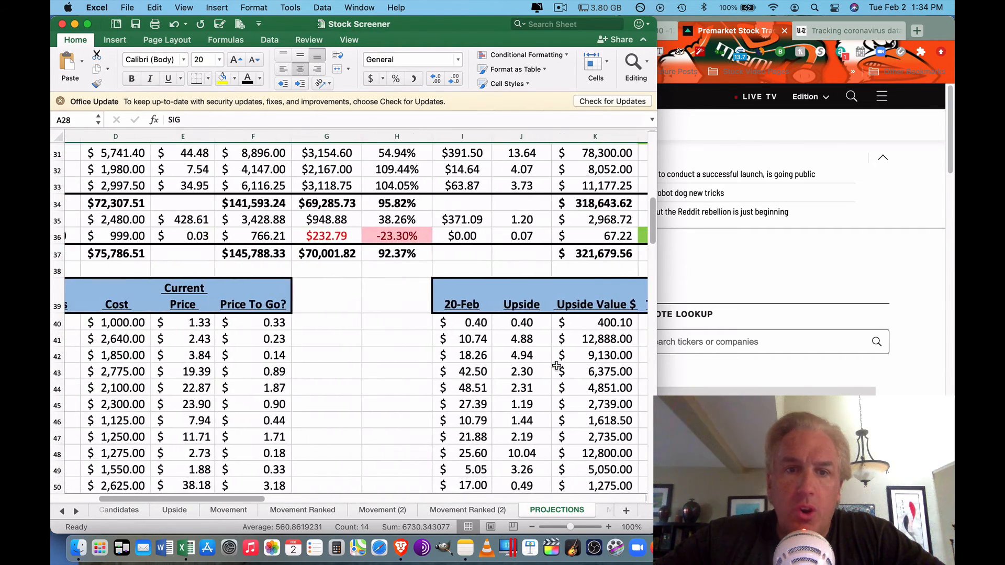
scroll("down", 3)
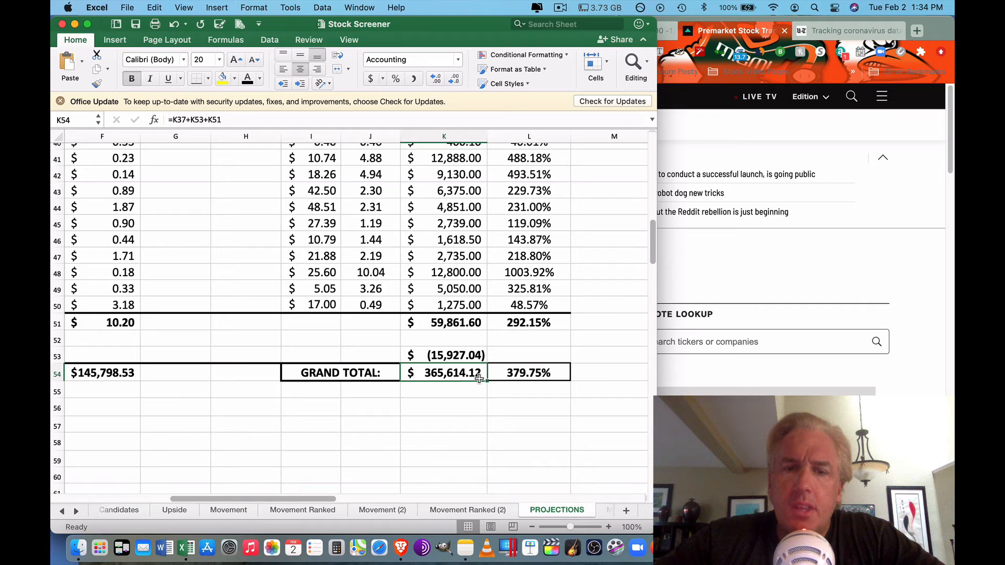
scroll("up", 3)
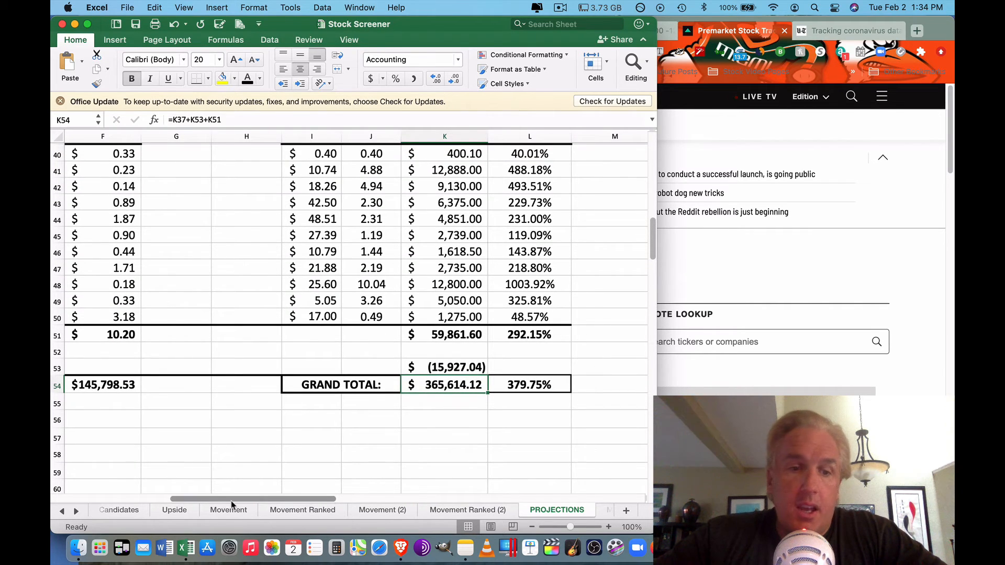
left_click(119, 510)
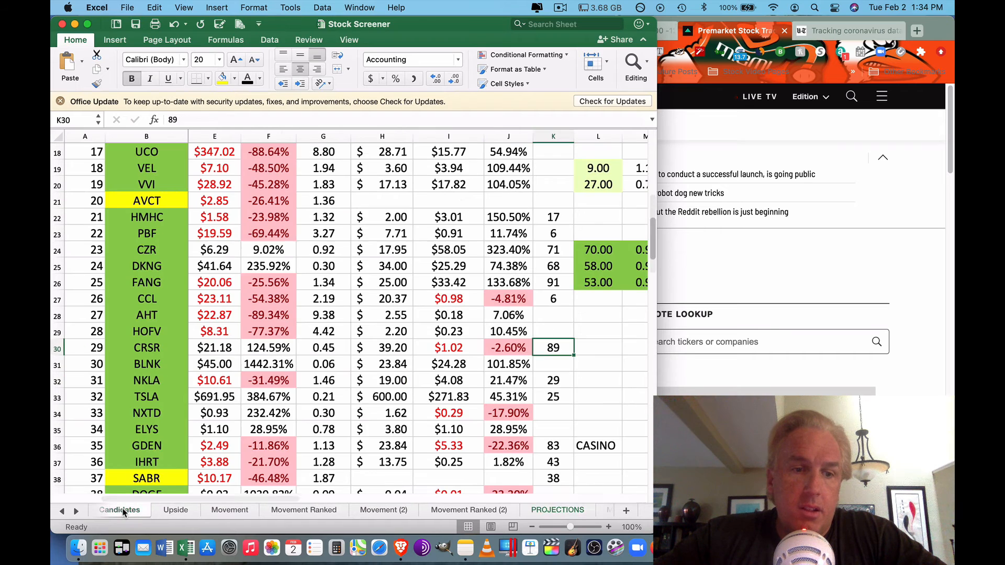
Step: Scan the lower Candidates tickers and go back to Holdings showing the $15,927.04 margin
scroll("down", 3)
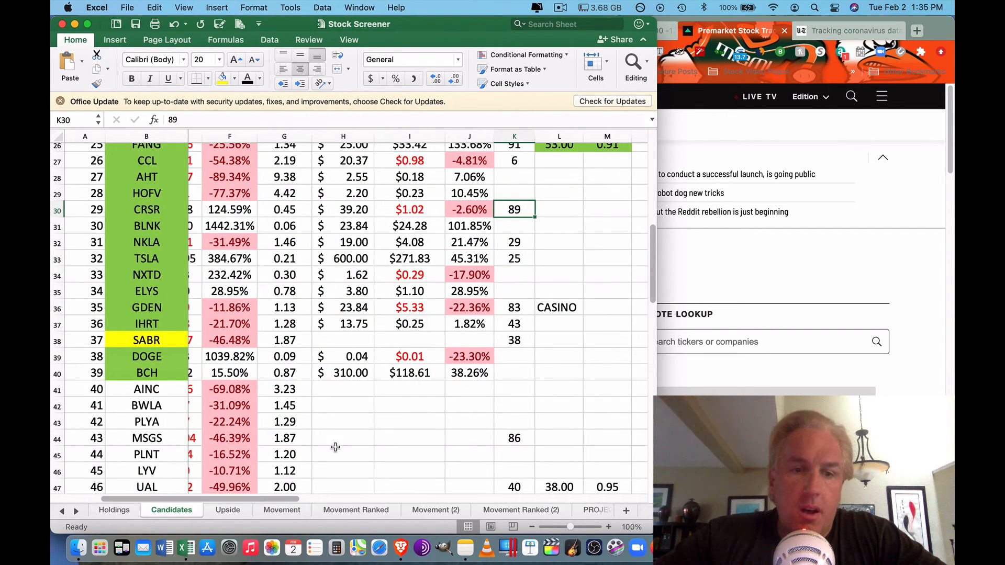
scroll("down", 3)
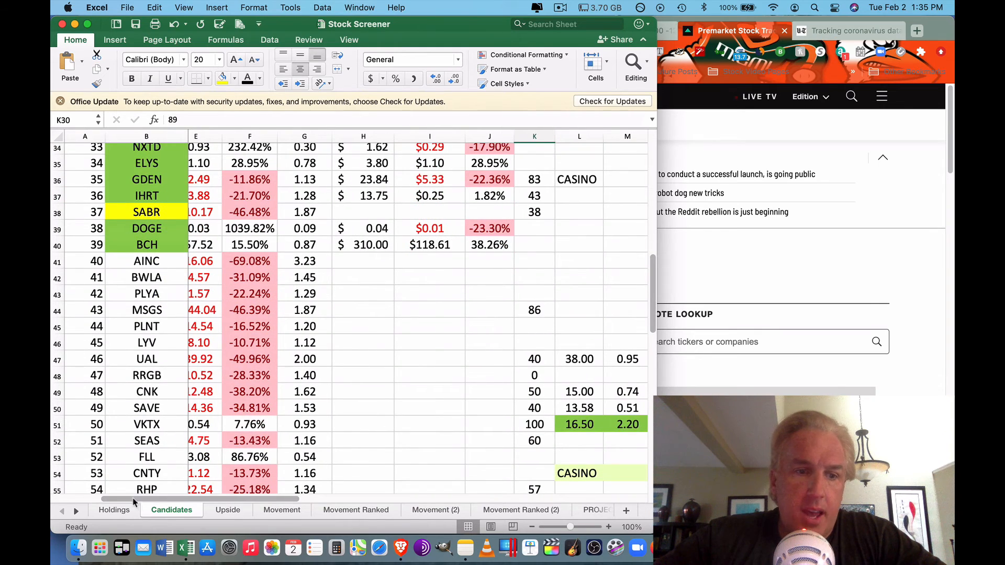
left_click(115, 510)
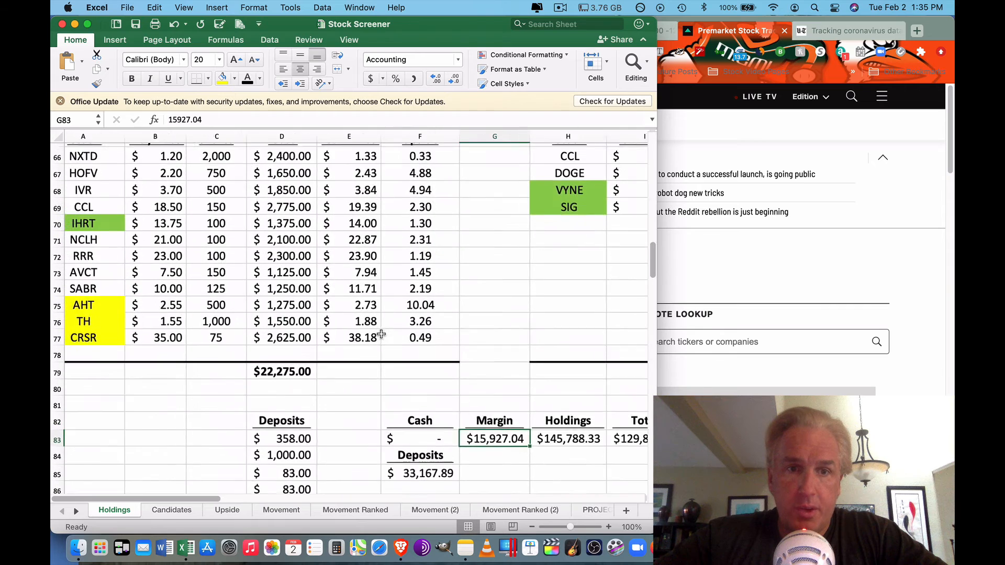
scroll("up", 3)
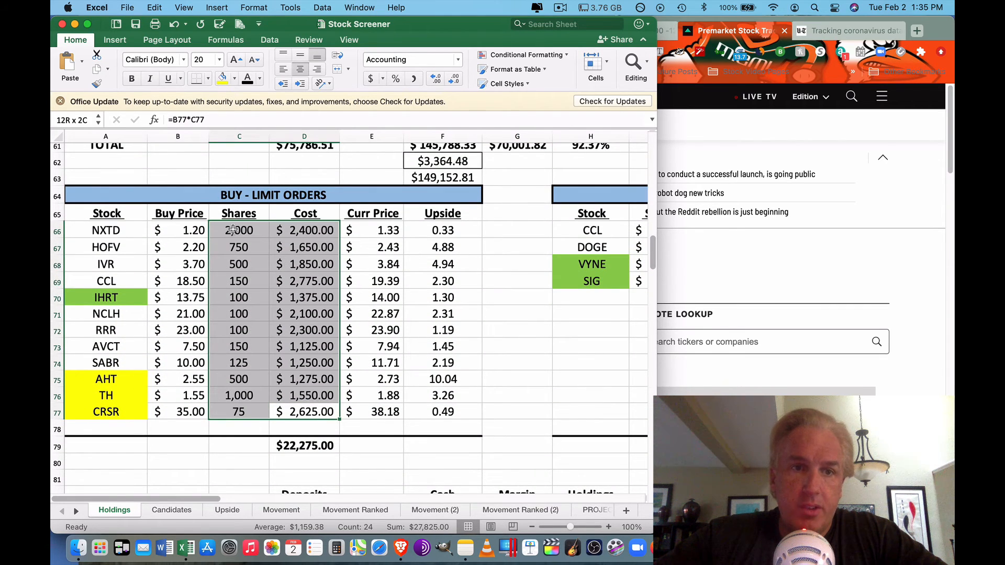
left_click(304, 412)
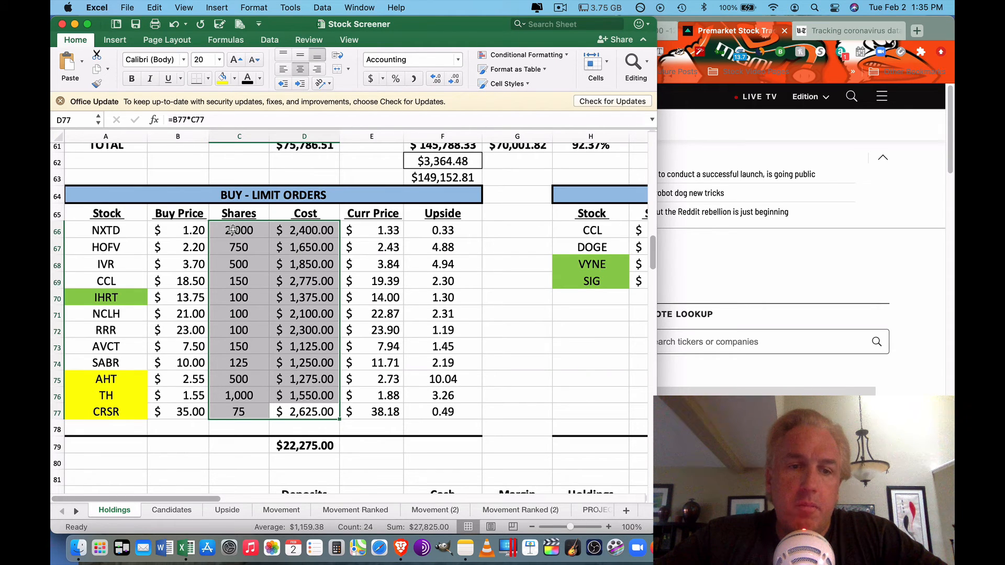
left_click(441, 411)
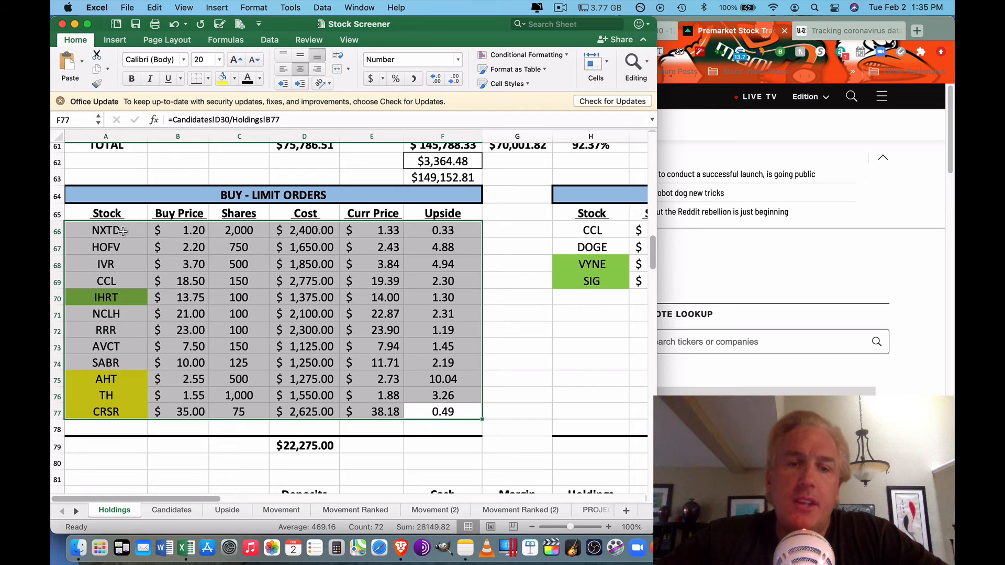
mouse_move(192, 329)
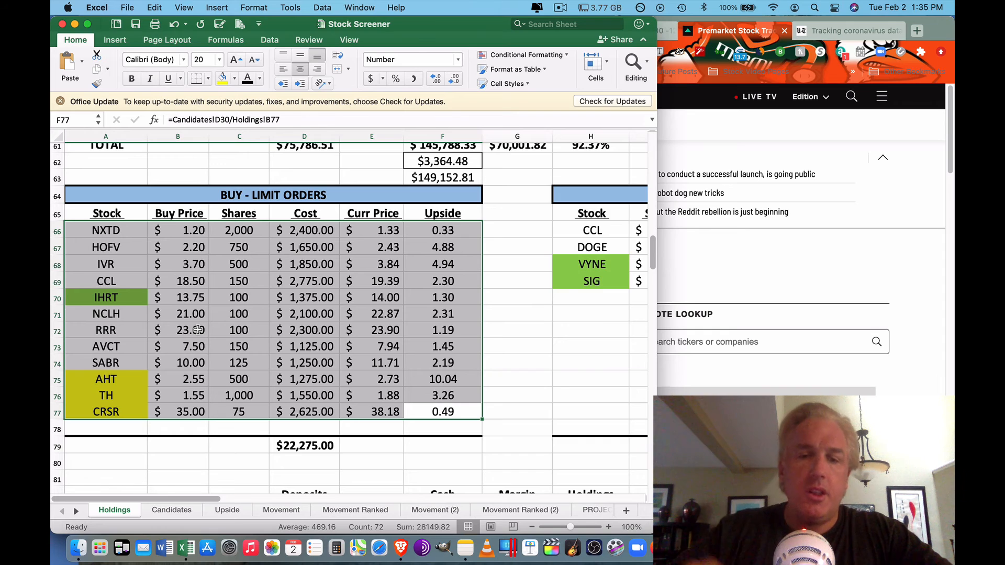
left_click(516, 296)
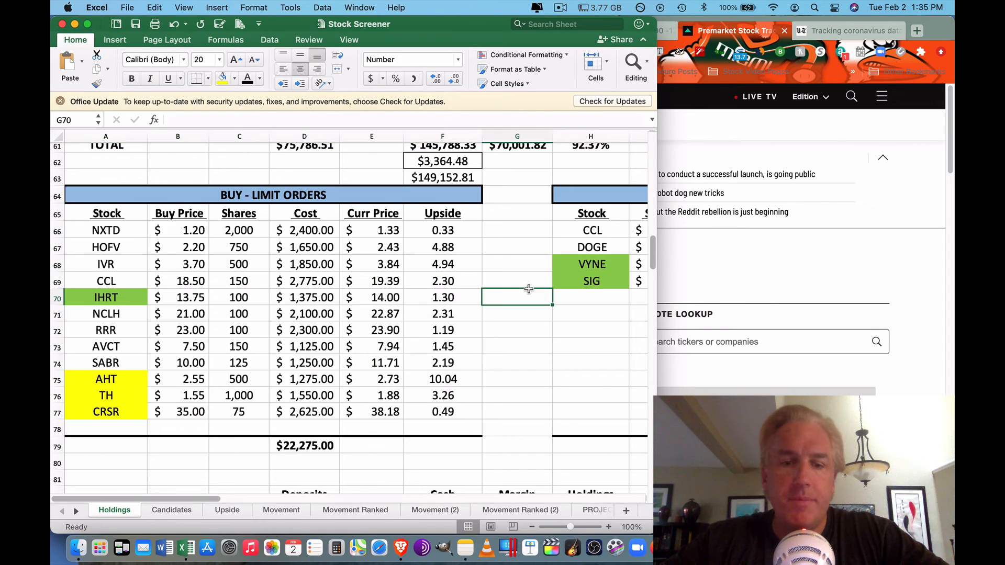